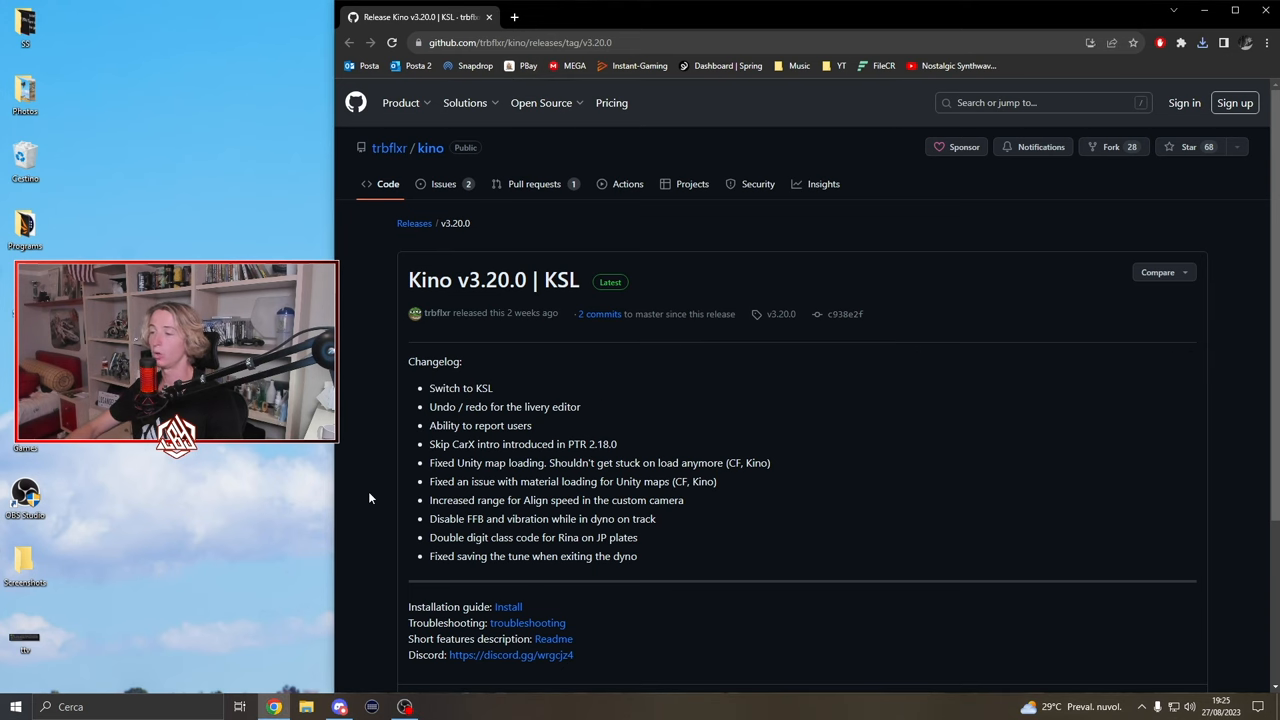
Scroll the Kino v3.20.0 release page down to its Assets, then minimize Chrome.
scroll("down", 3)
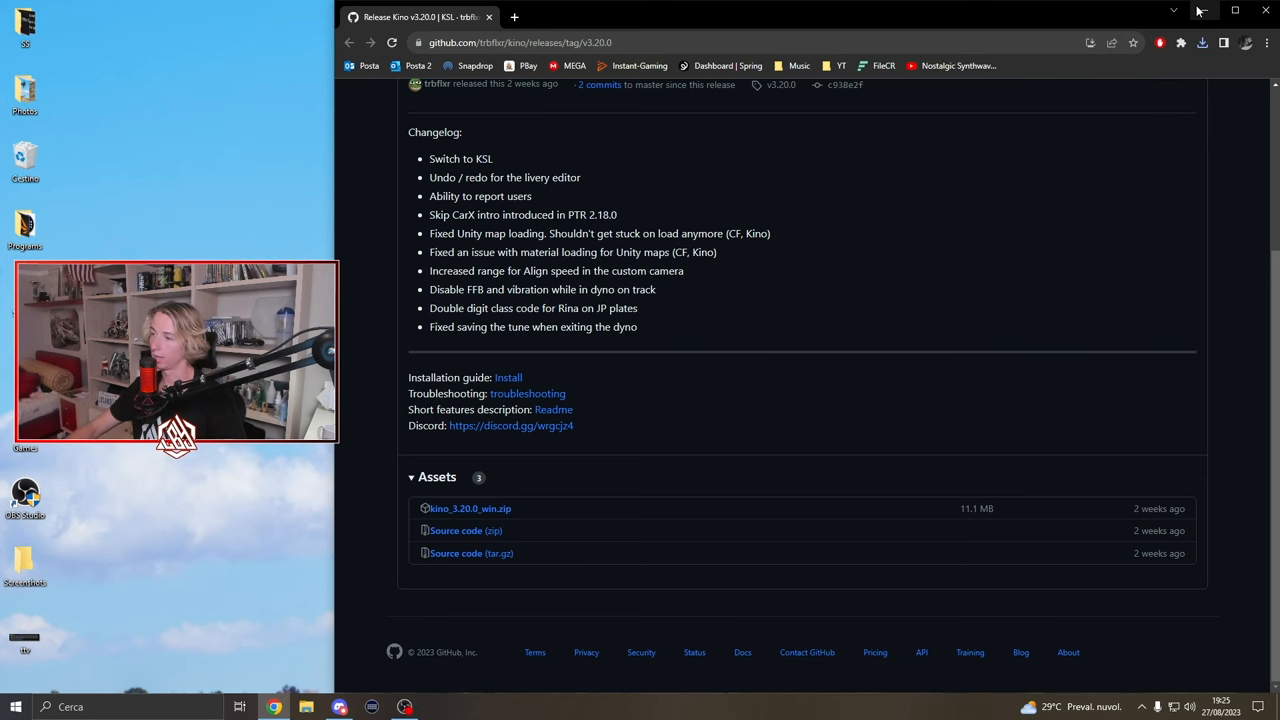
left_click(1174, 11)
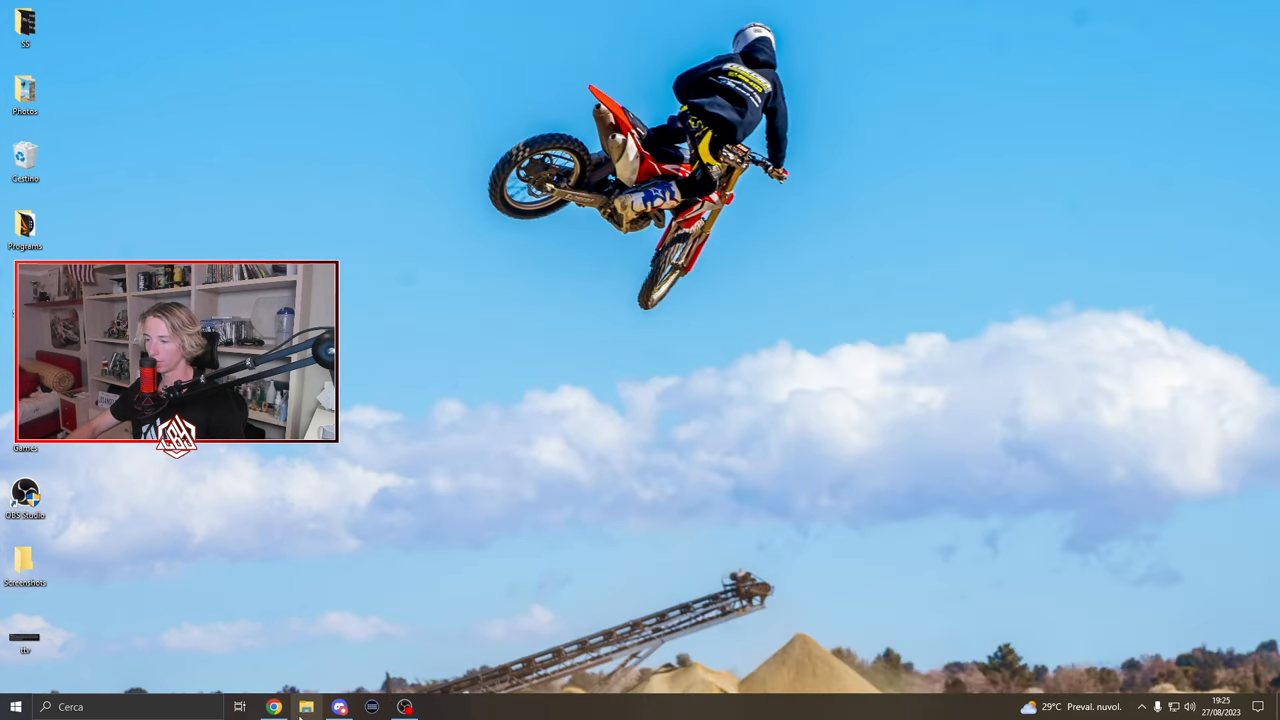
Extract kino_3.20.0_win.zip in Downloads using 7-Zip's Extract here.
left_click(306, 706)
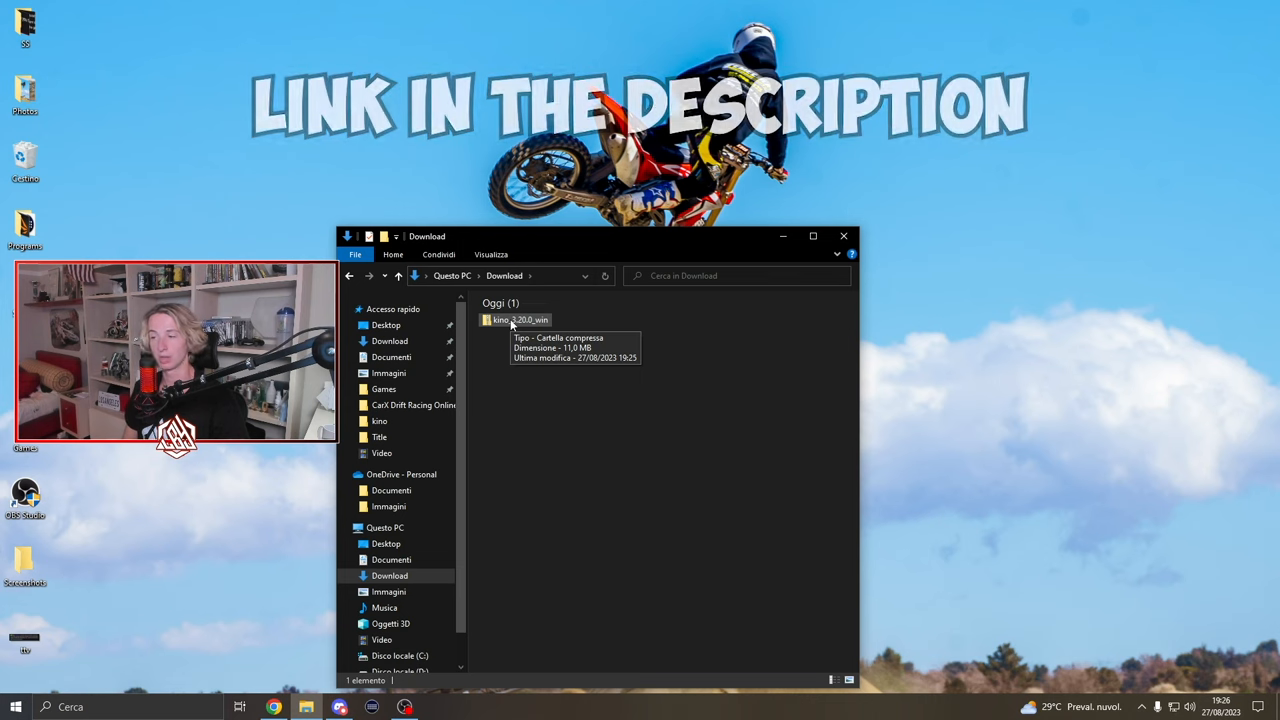
right_click(510, 320)
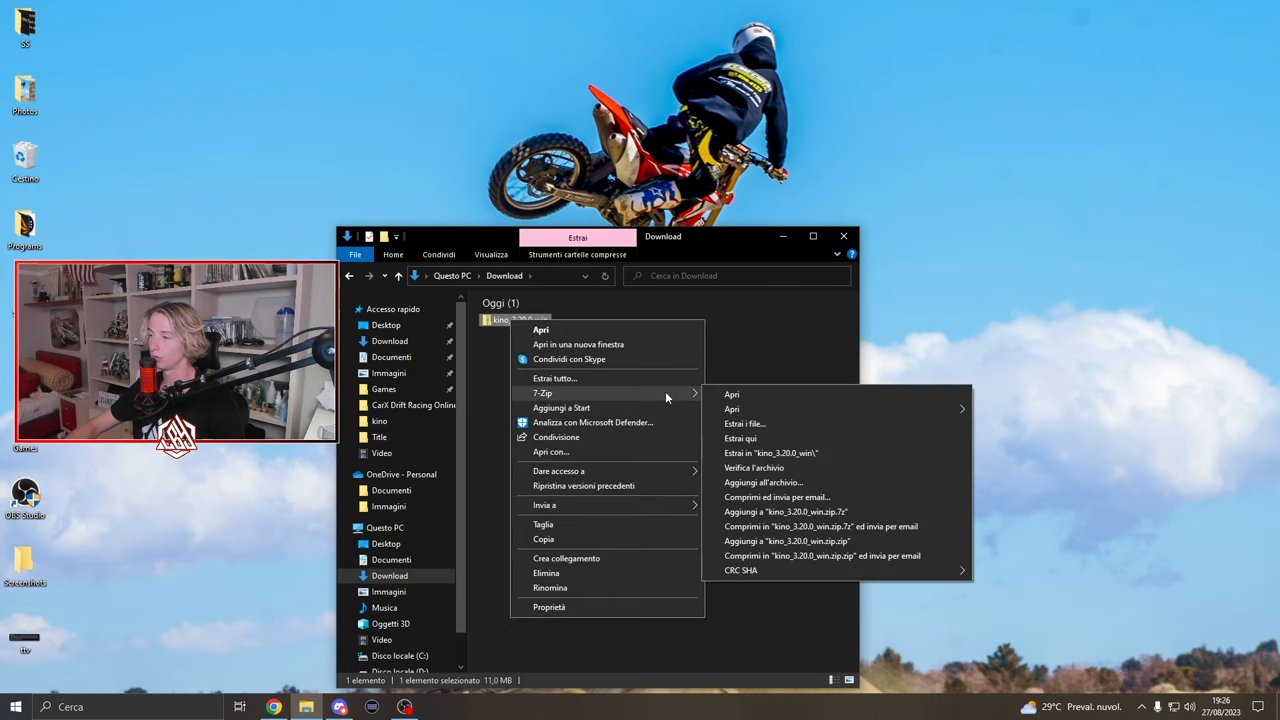
left_click(740, 444)
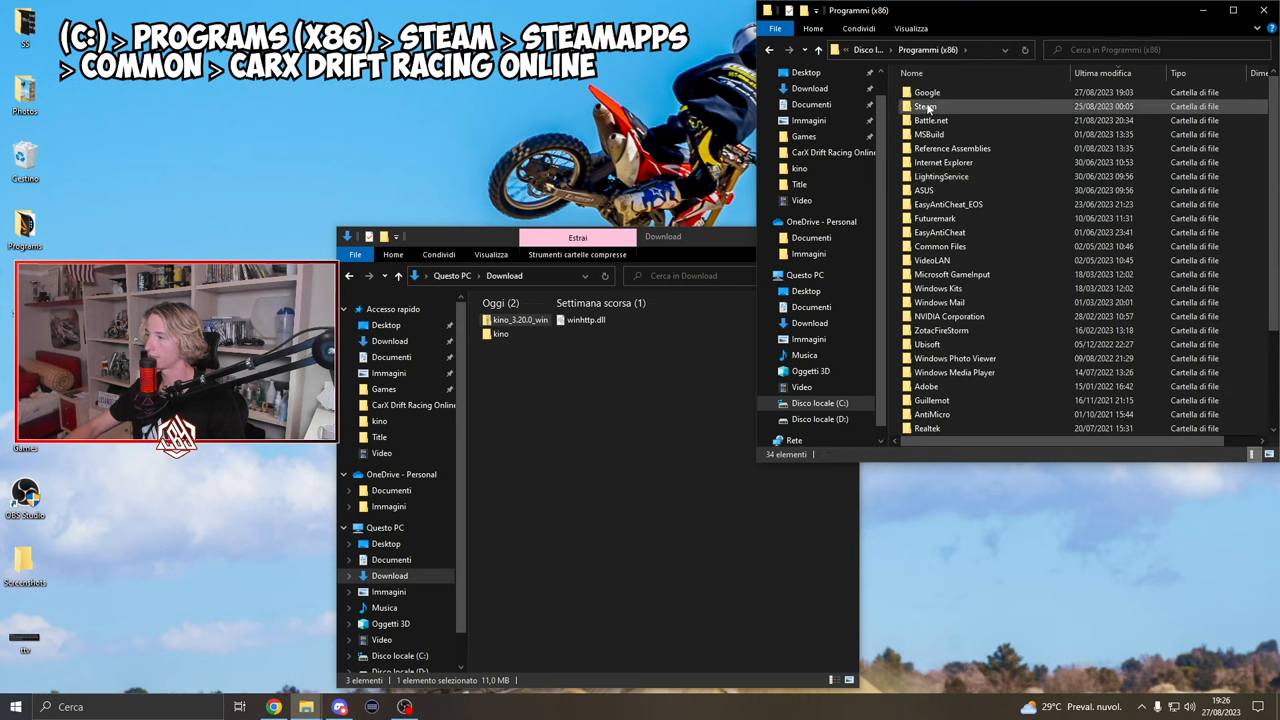
Move the kino folder and winhttp.dll into the CarX Drift Racing Online folder, replacing winhttp.dll.
double_click(926, 106)
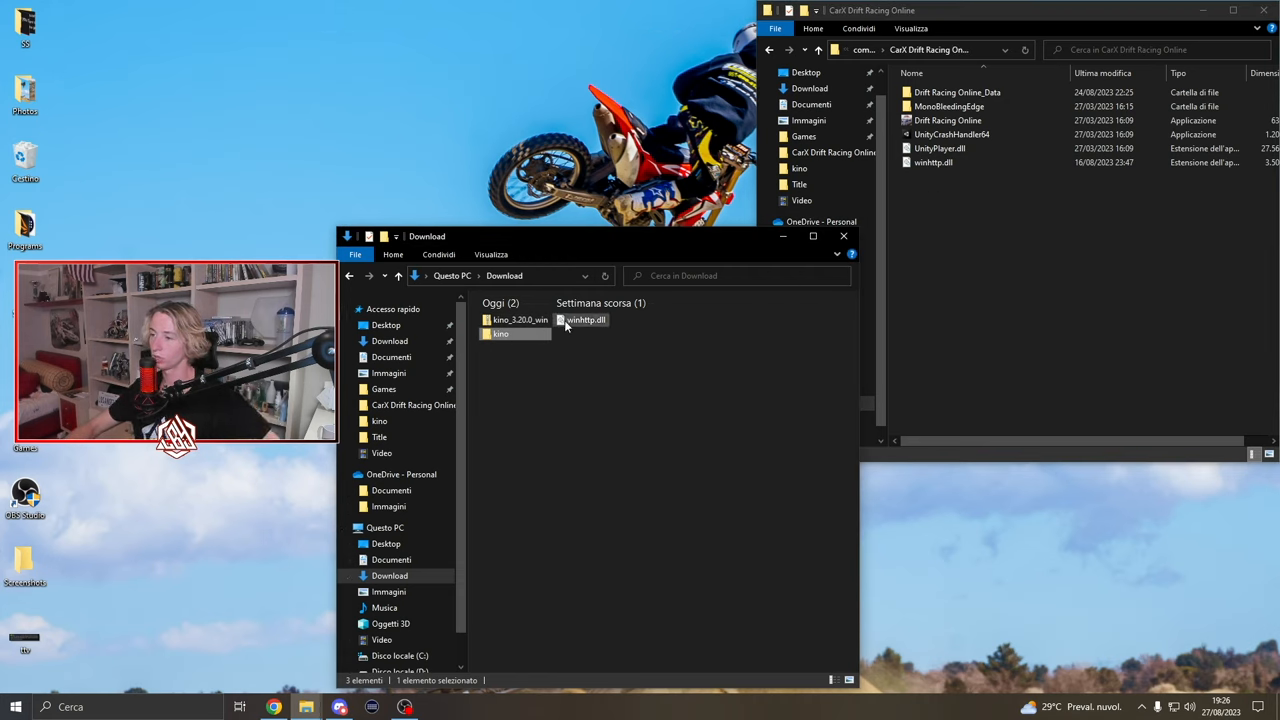
left_click_drag(520, 320, 1002, 245)
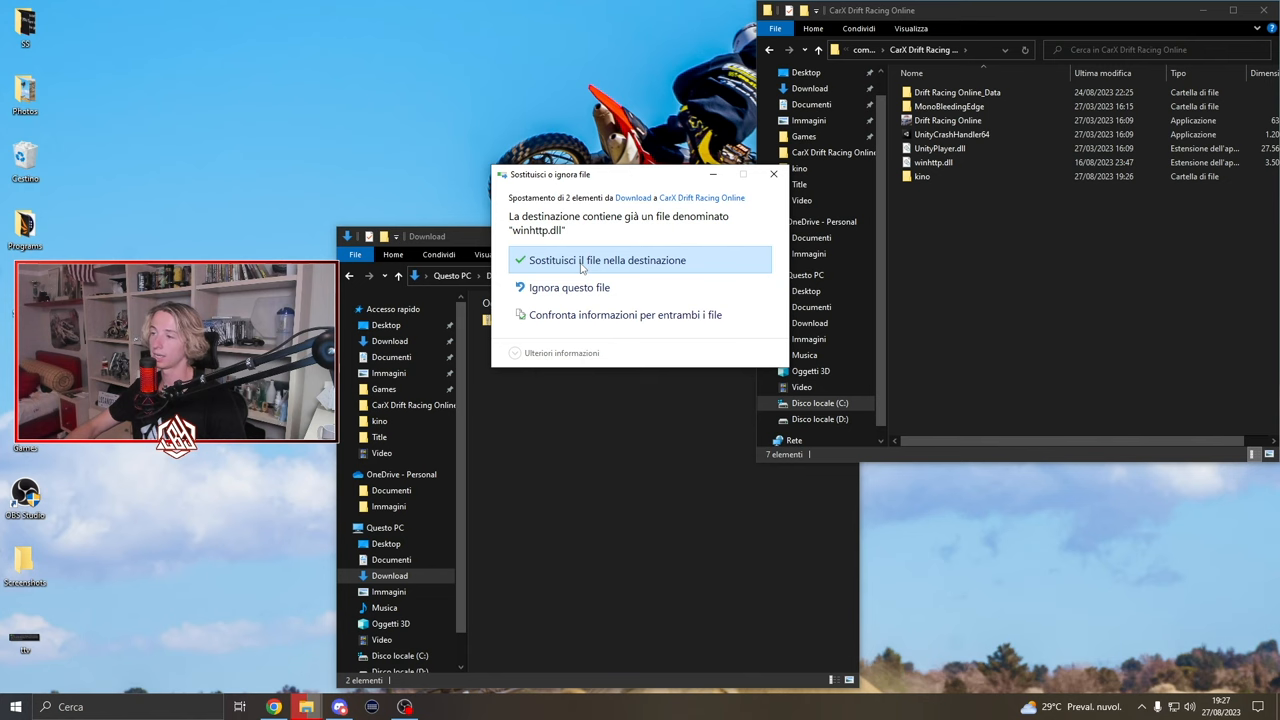
left_click(607, 260)
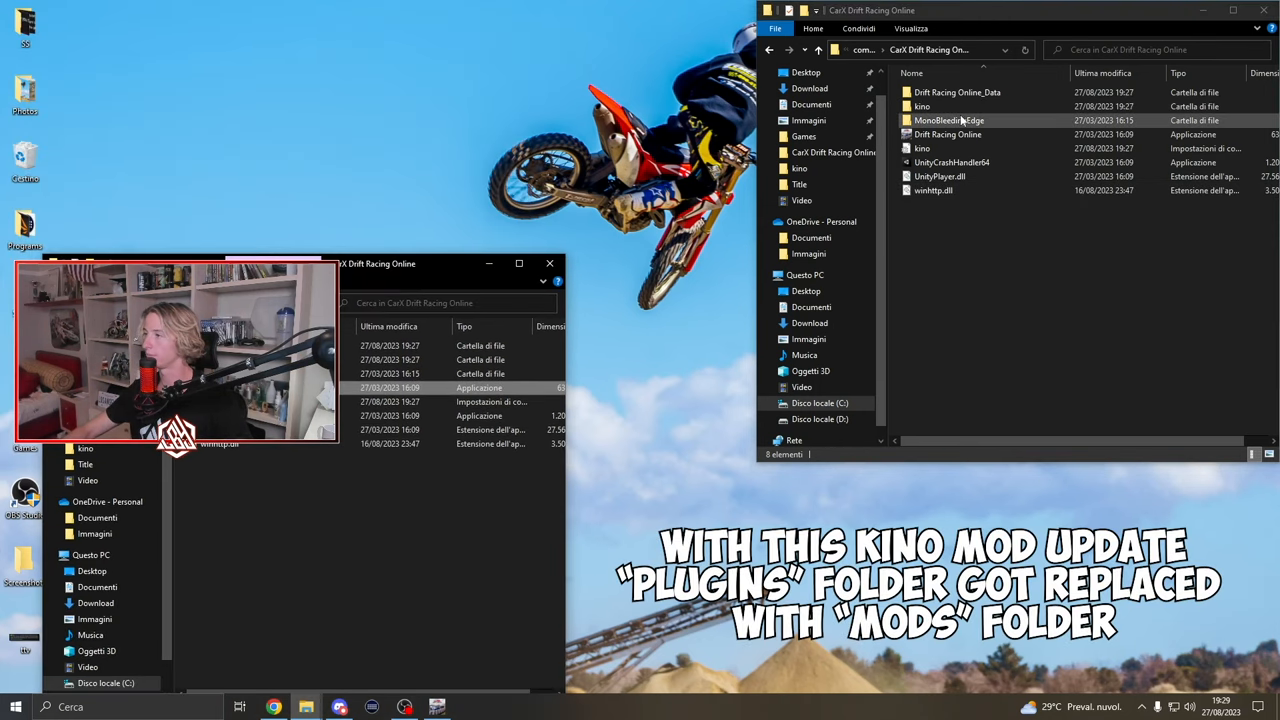
Navigate into kino > mods inside the CarX Drift Racing Online game directory.
double_click(922, 106)
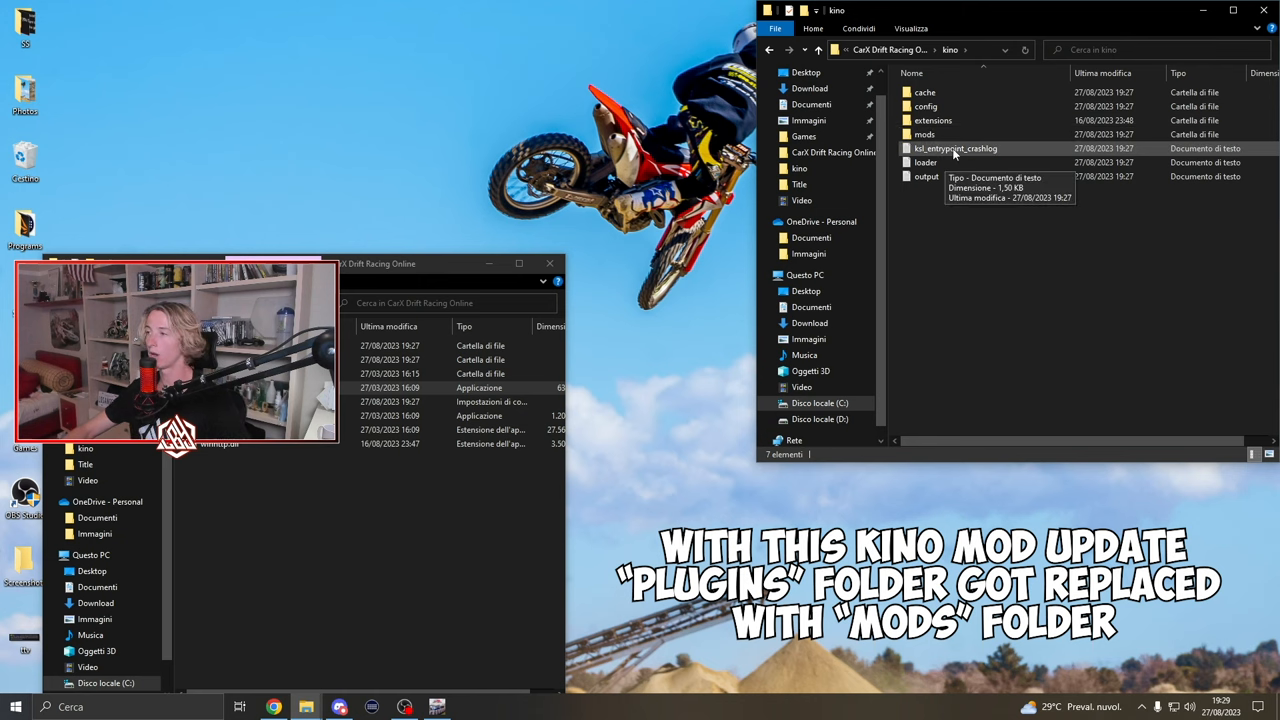
mouse_move(924, 134)
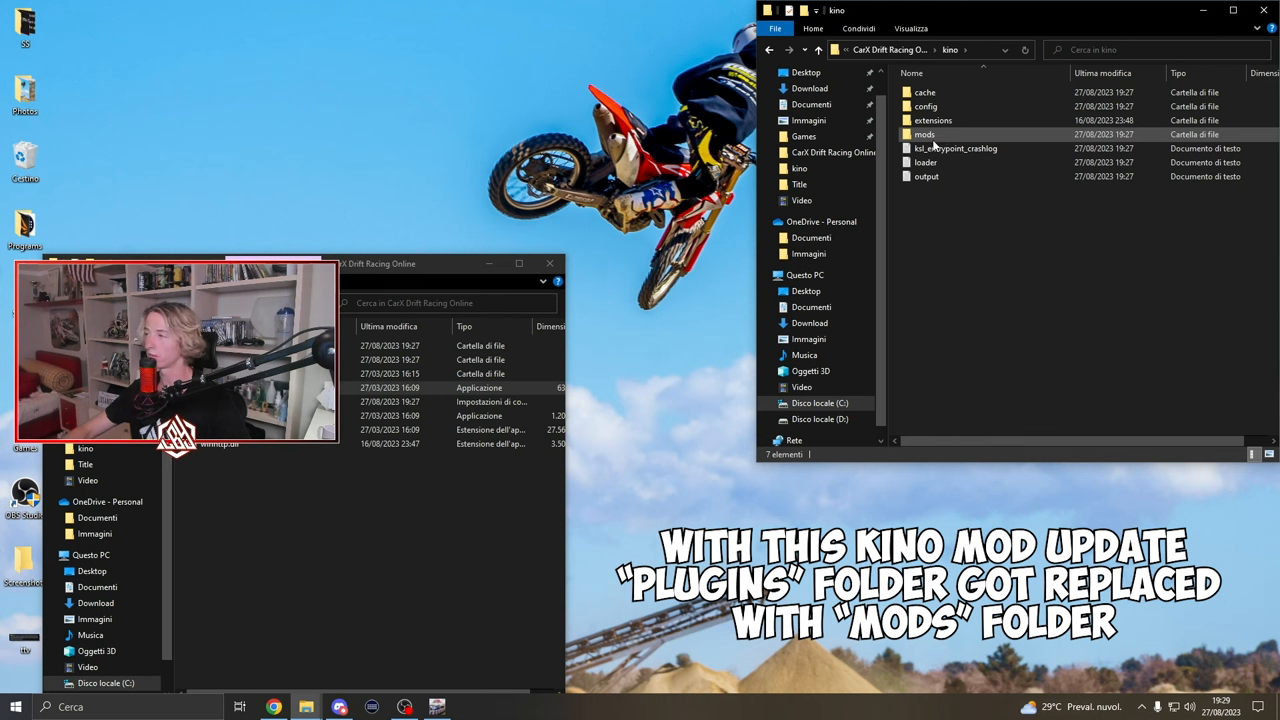
double_click(924, 134)
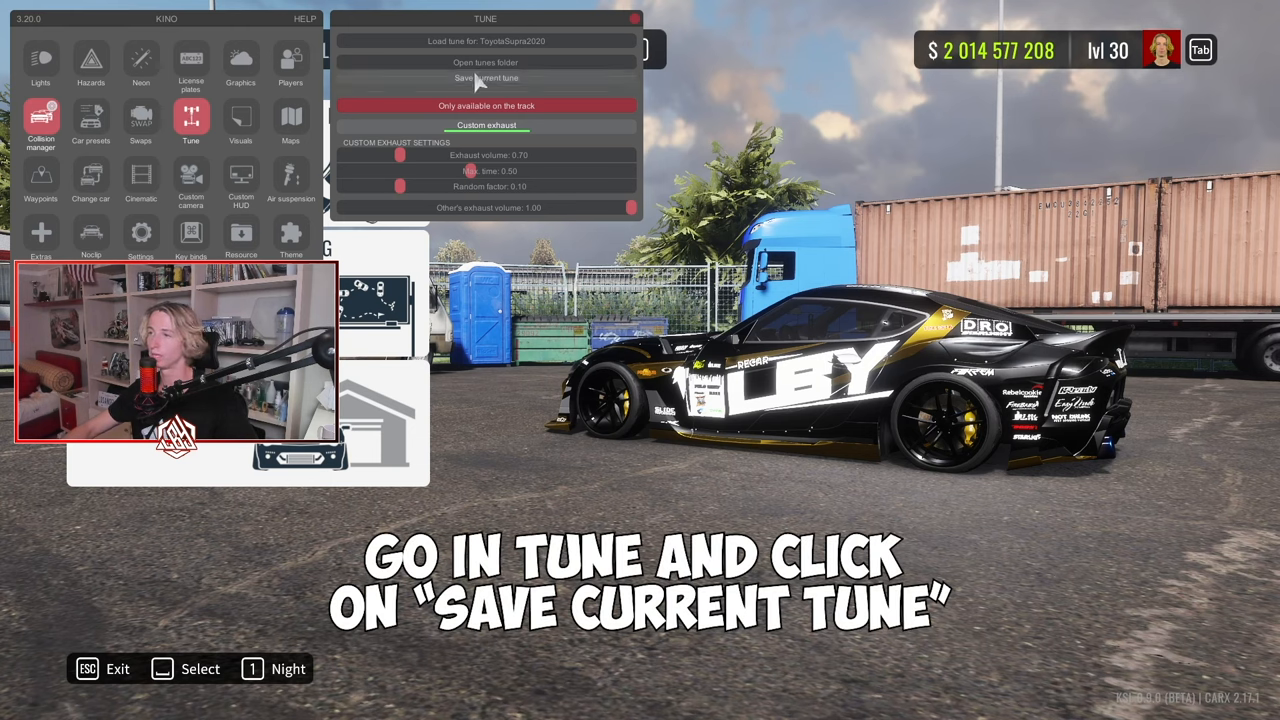
Save the Supra's current tune, then its current livery design, confirming each with Ok.
left_click(485, 78)
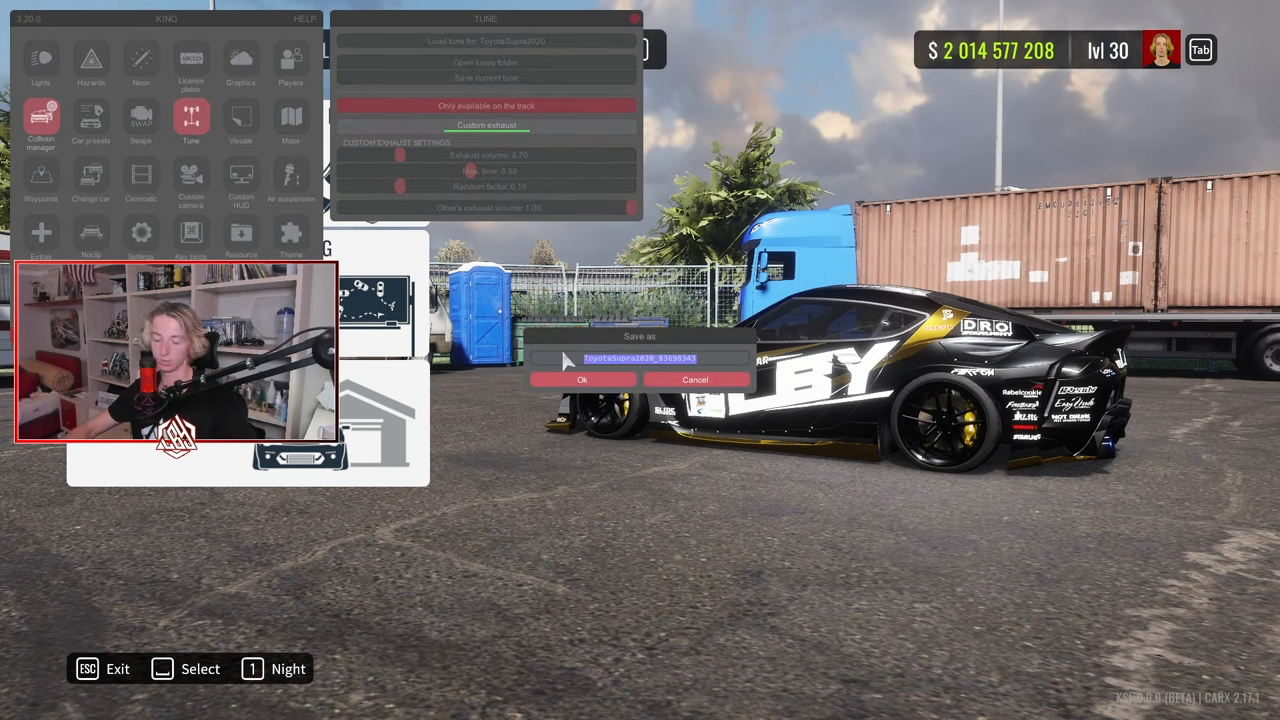
left_click(582, 380)
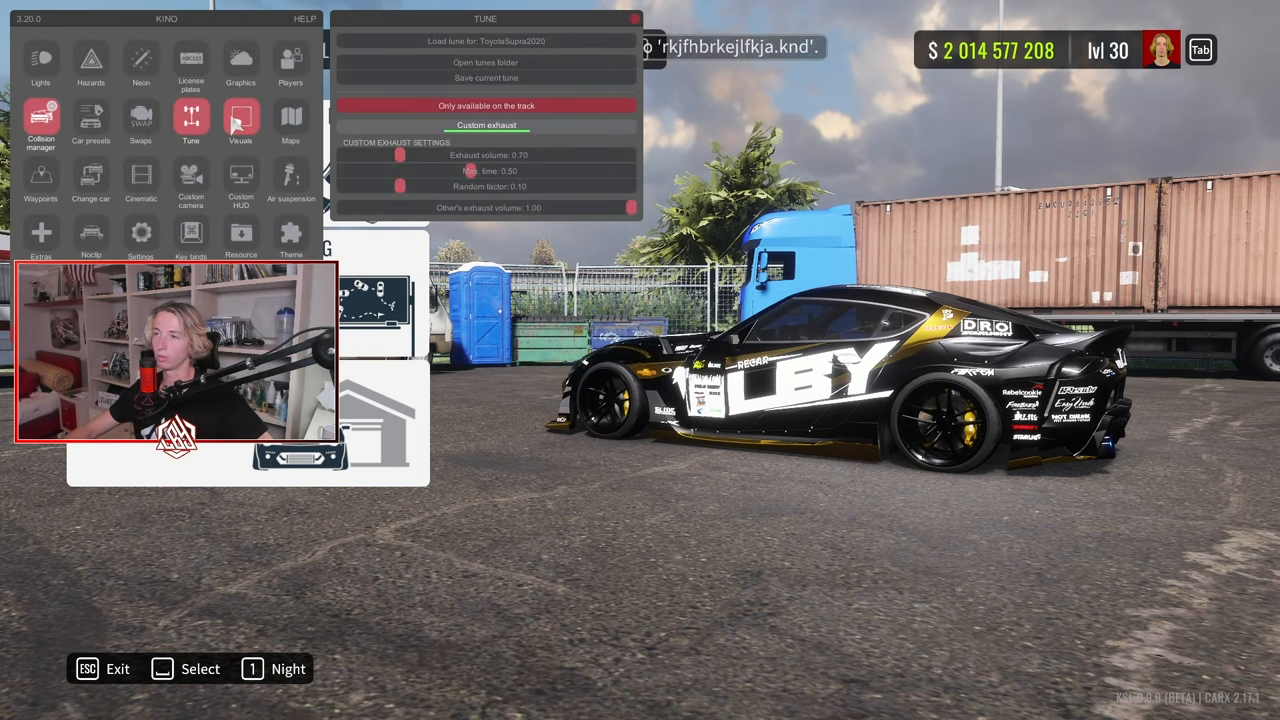
left_click(240, 120)
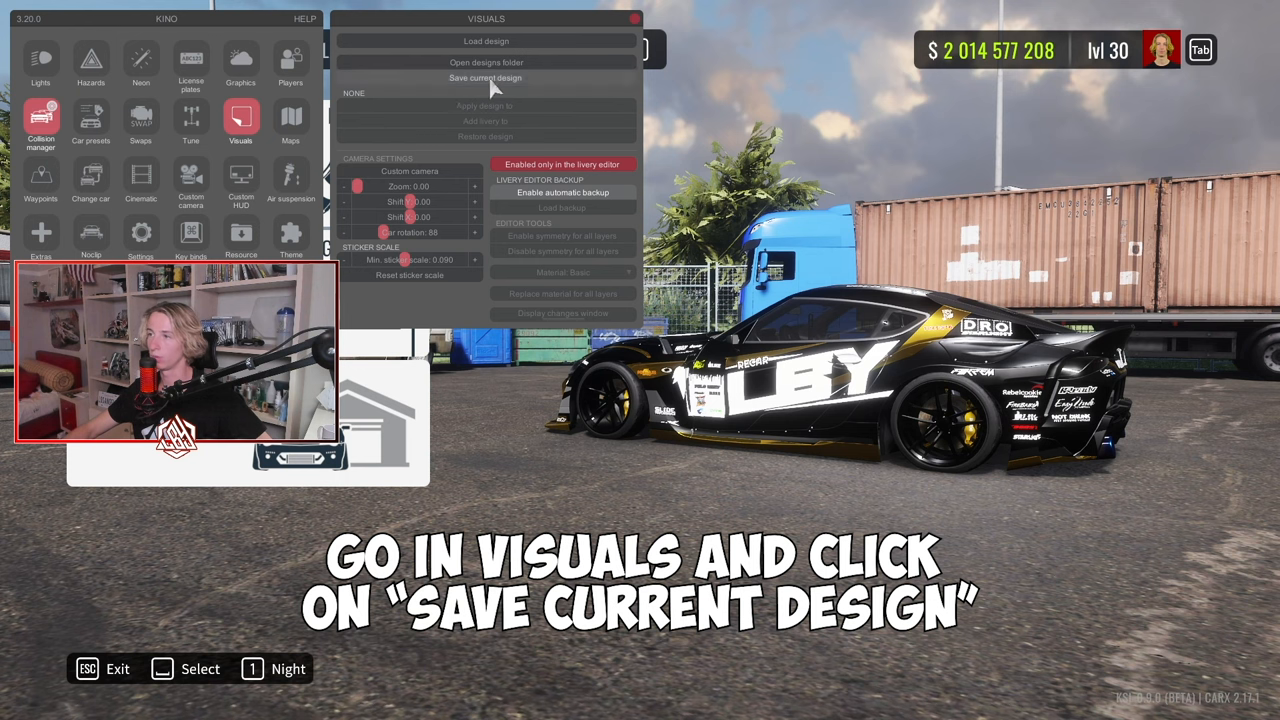
left_click(485, 78)
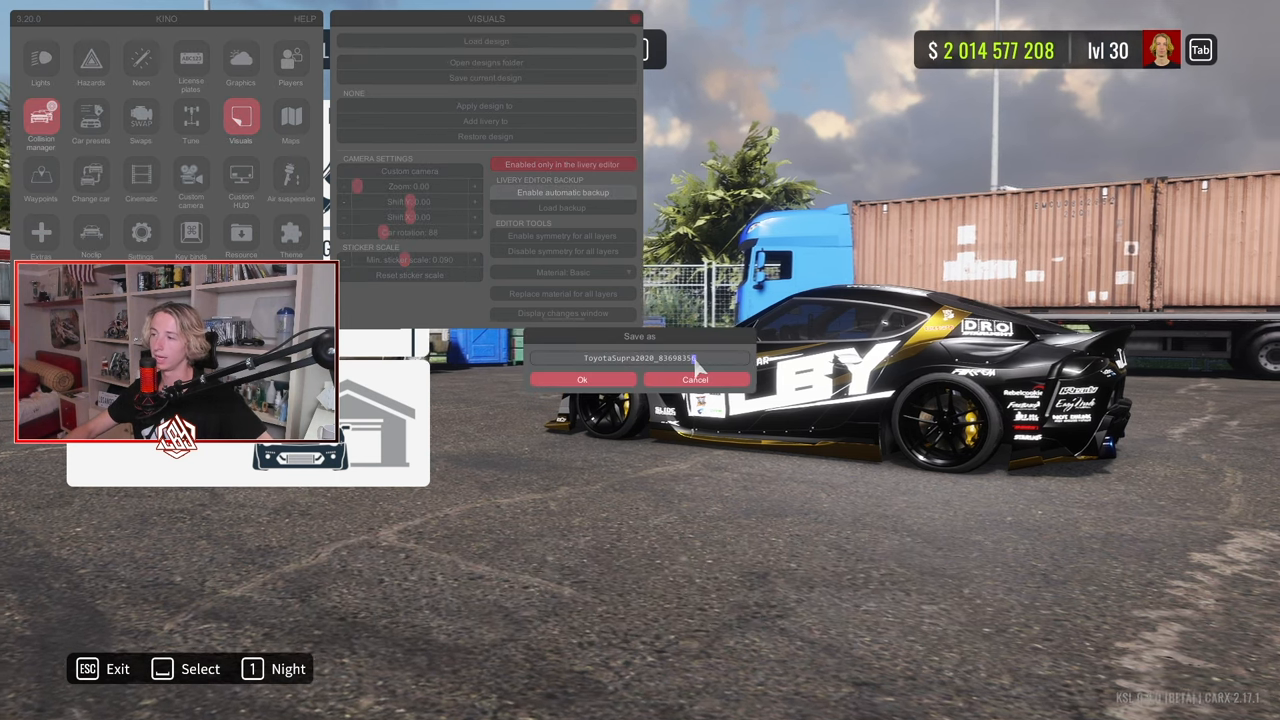
left_click(582, 379)
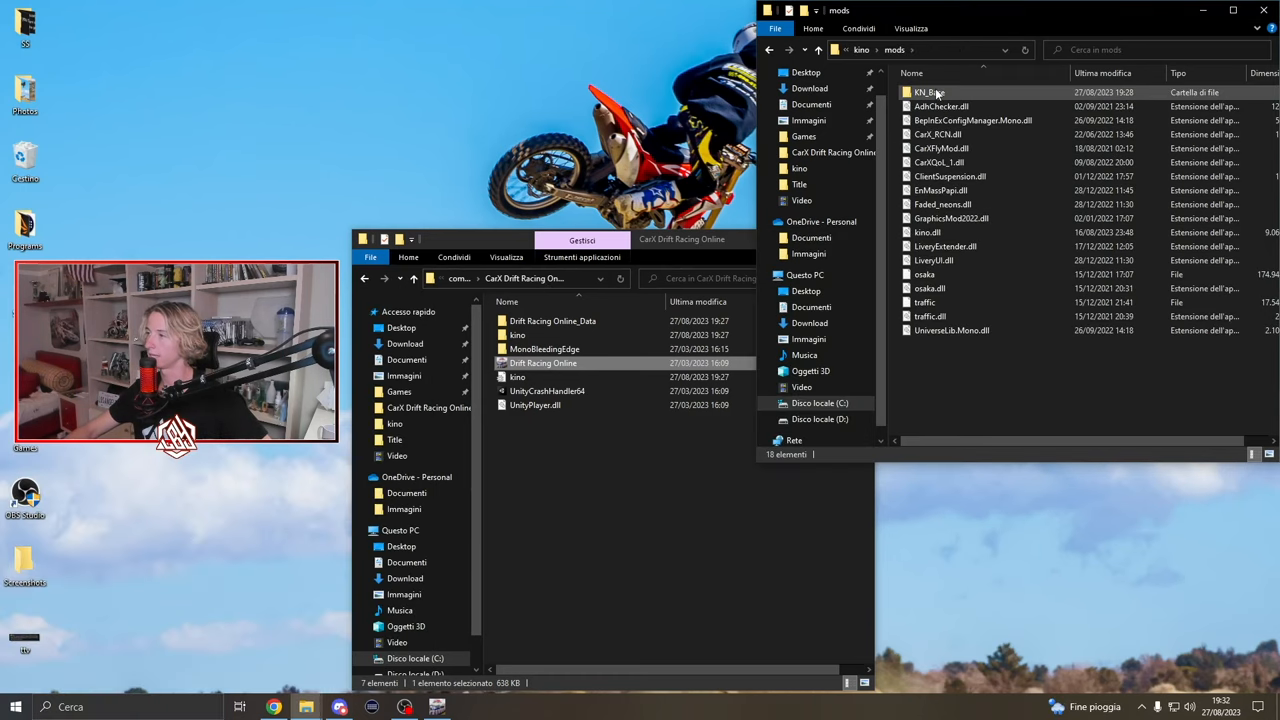
mouse_move(928, 92)
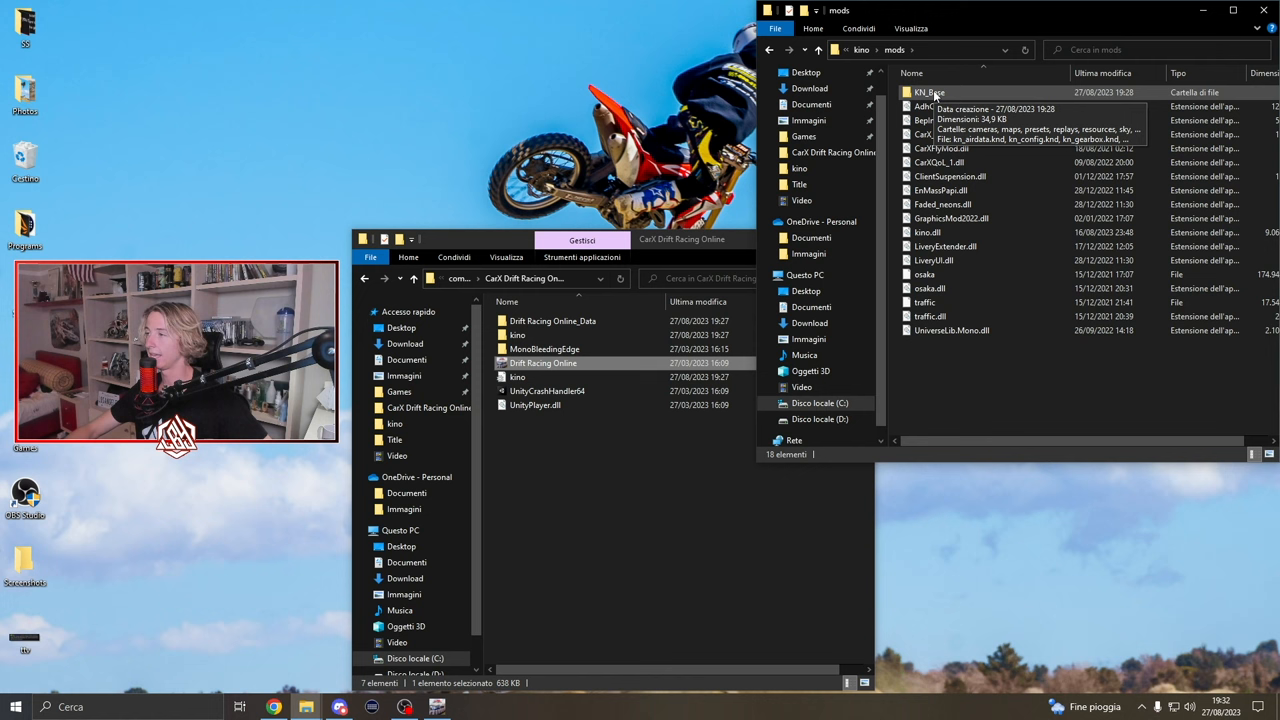
Open mods\KN_Base and its subfolder holding the saved tune and design files.
double_click(929, 92)
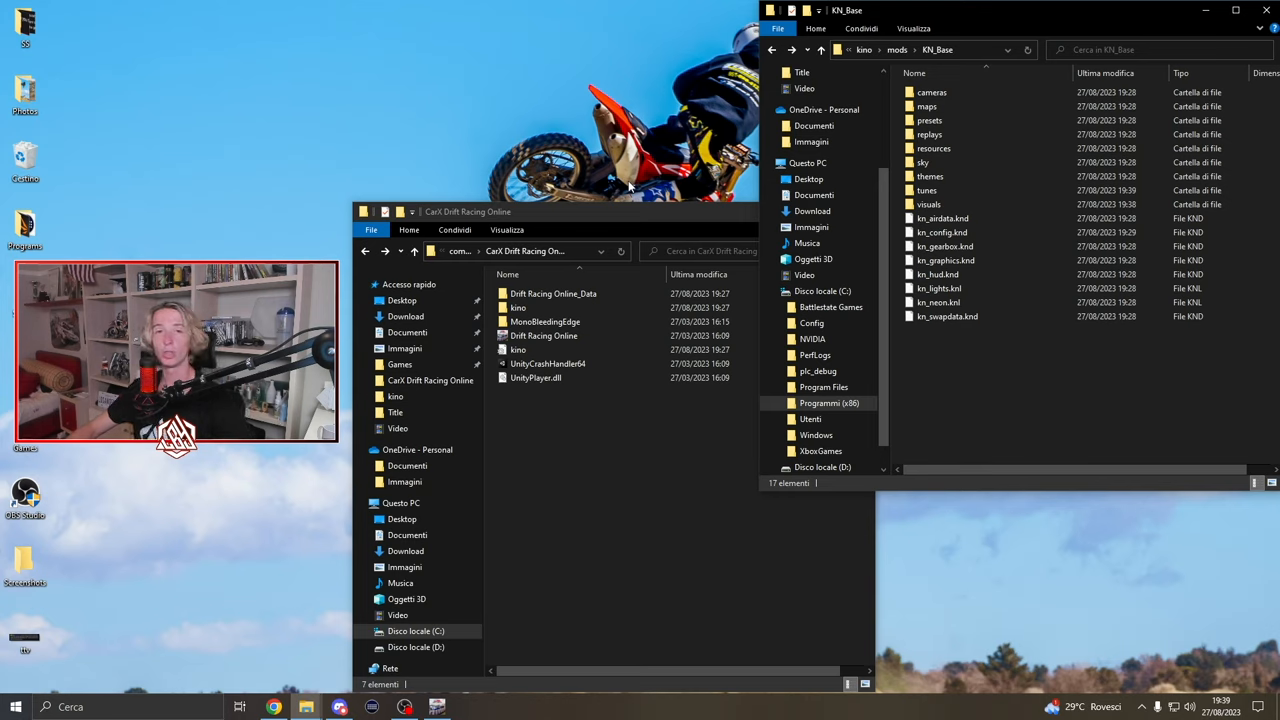
mouse_move(635, 185)
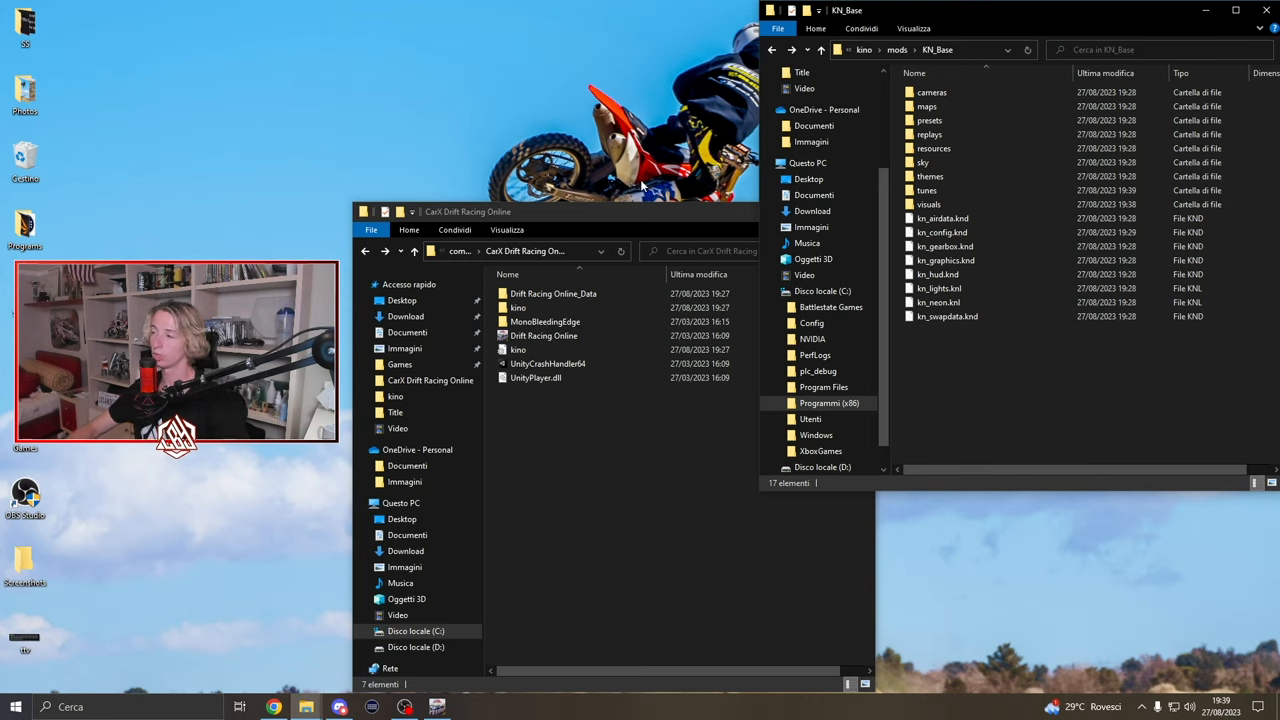
double_click(926, 190)
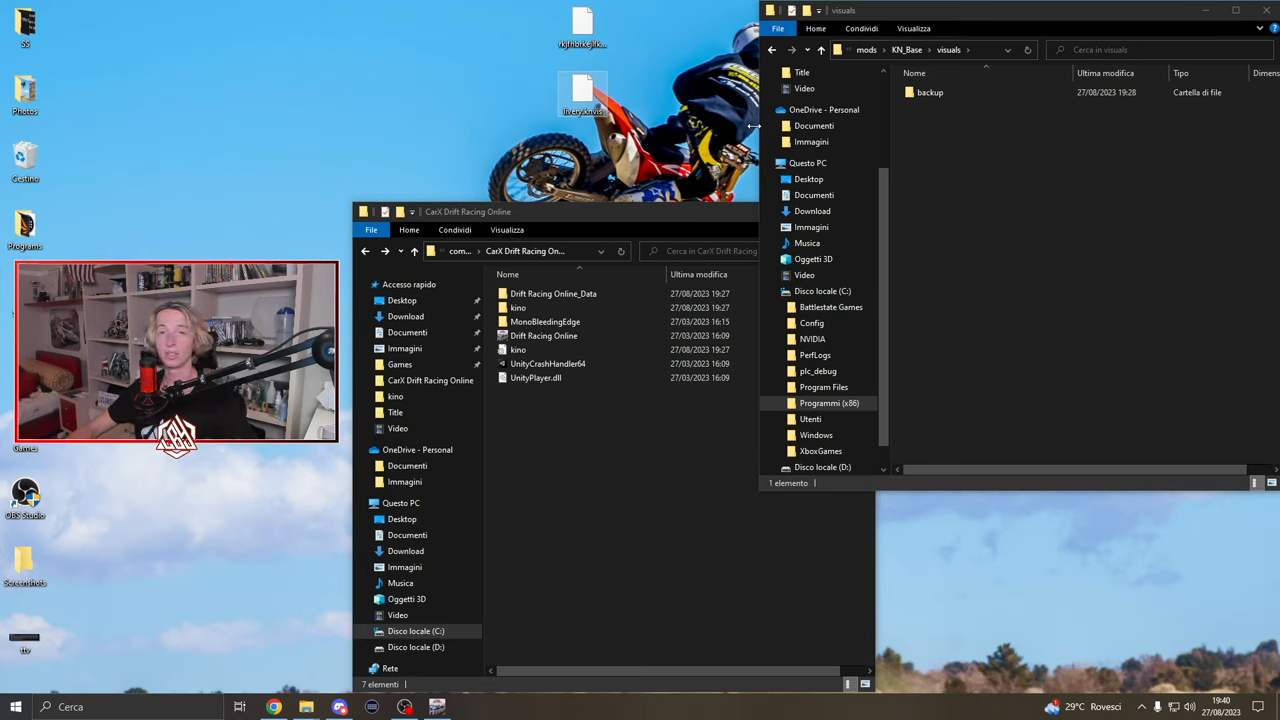
mouse_move(662, 110)
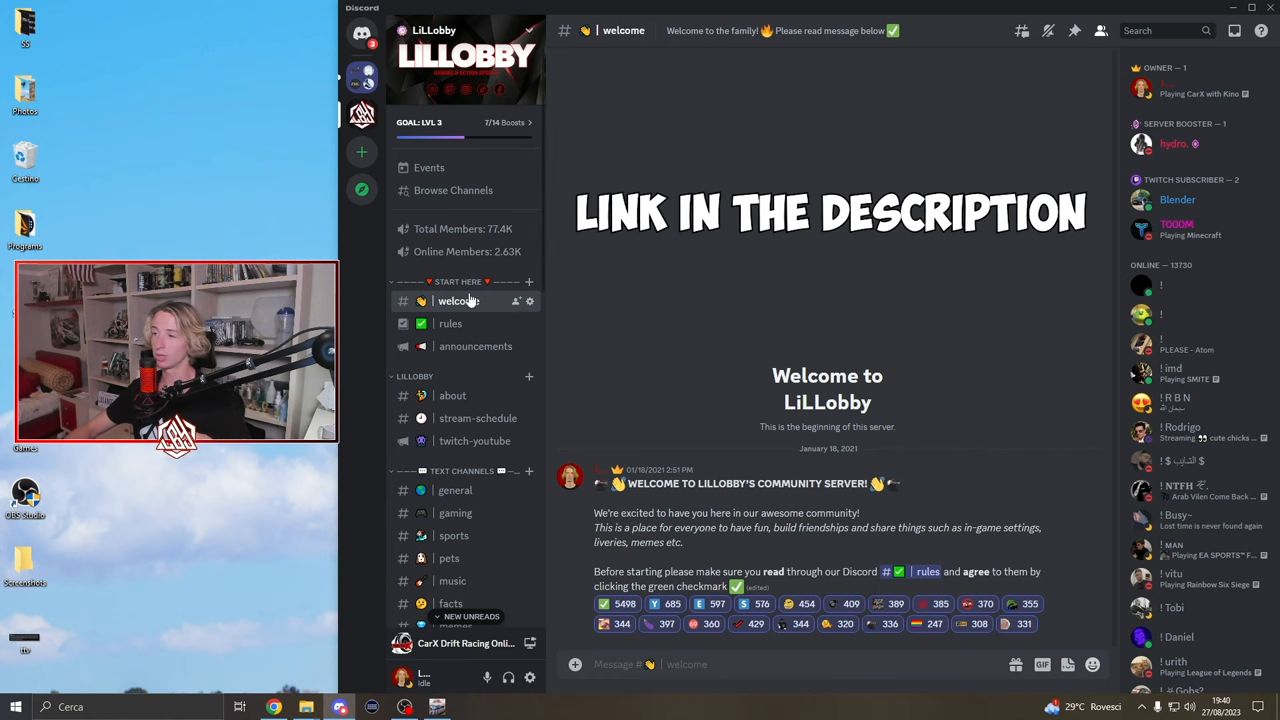
Browse LiLLobby's tunes-share and #liveries-share channels and pick the ToyotaGT86 livery file.
scroll("down", 3)
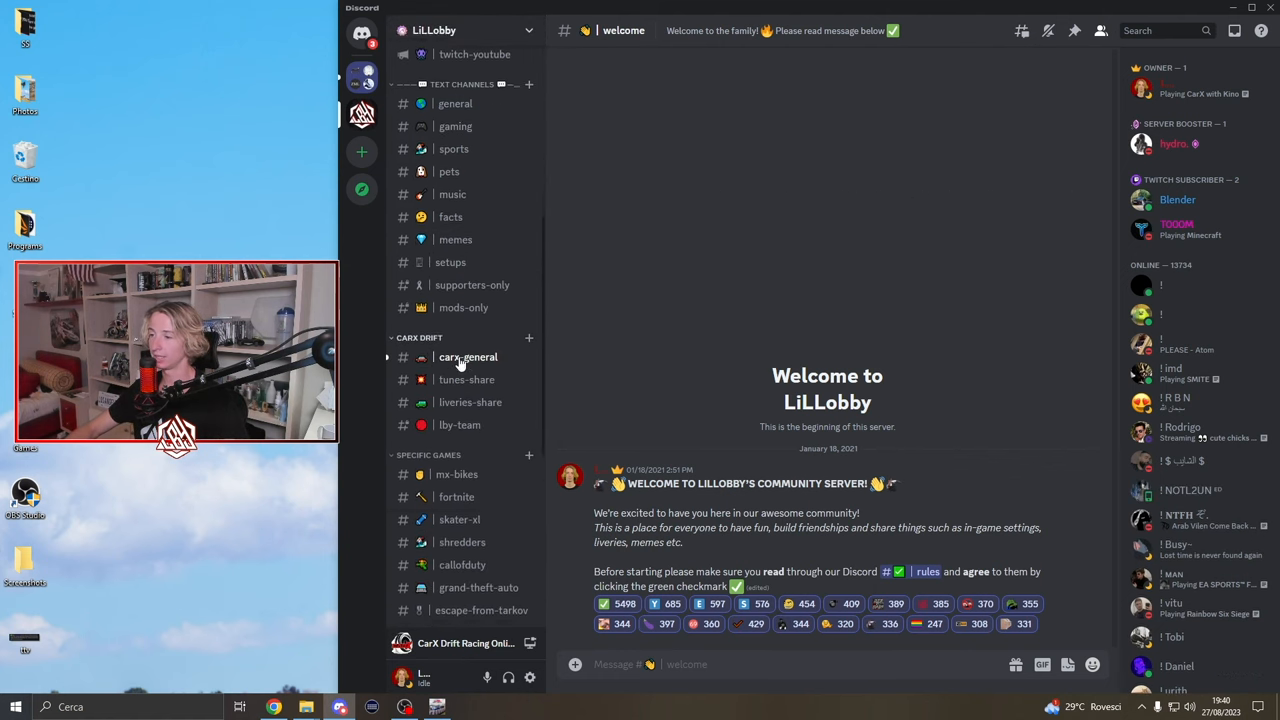
left_click(466, 379)
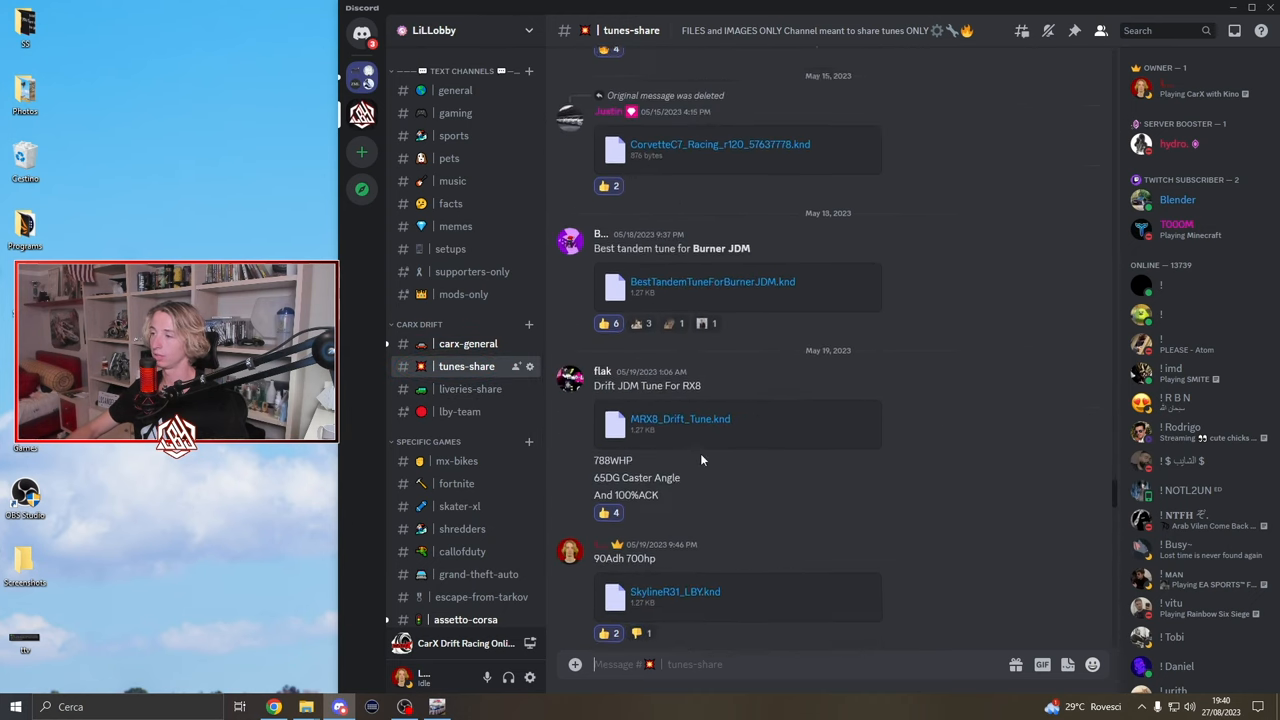
left_click(470, 388)
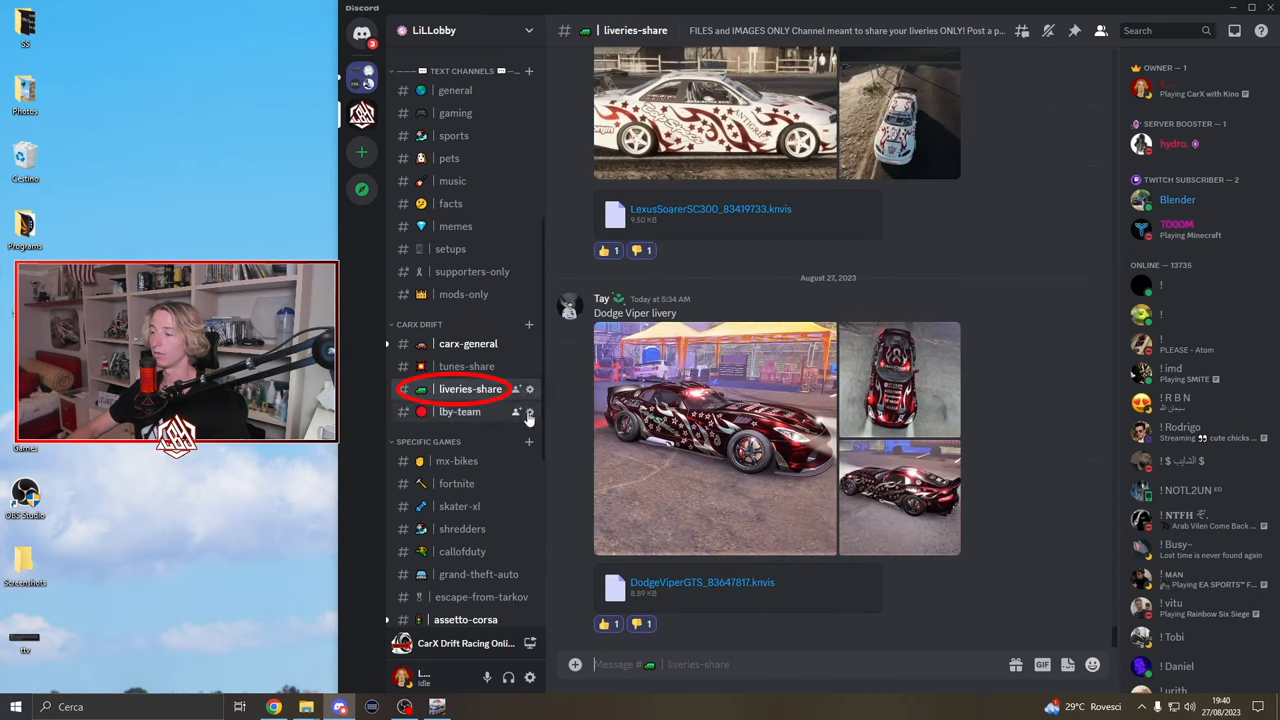
scroll("down", 3)
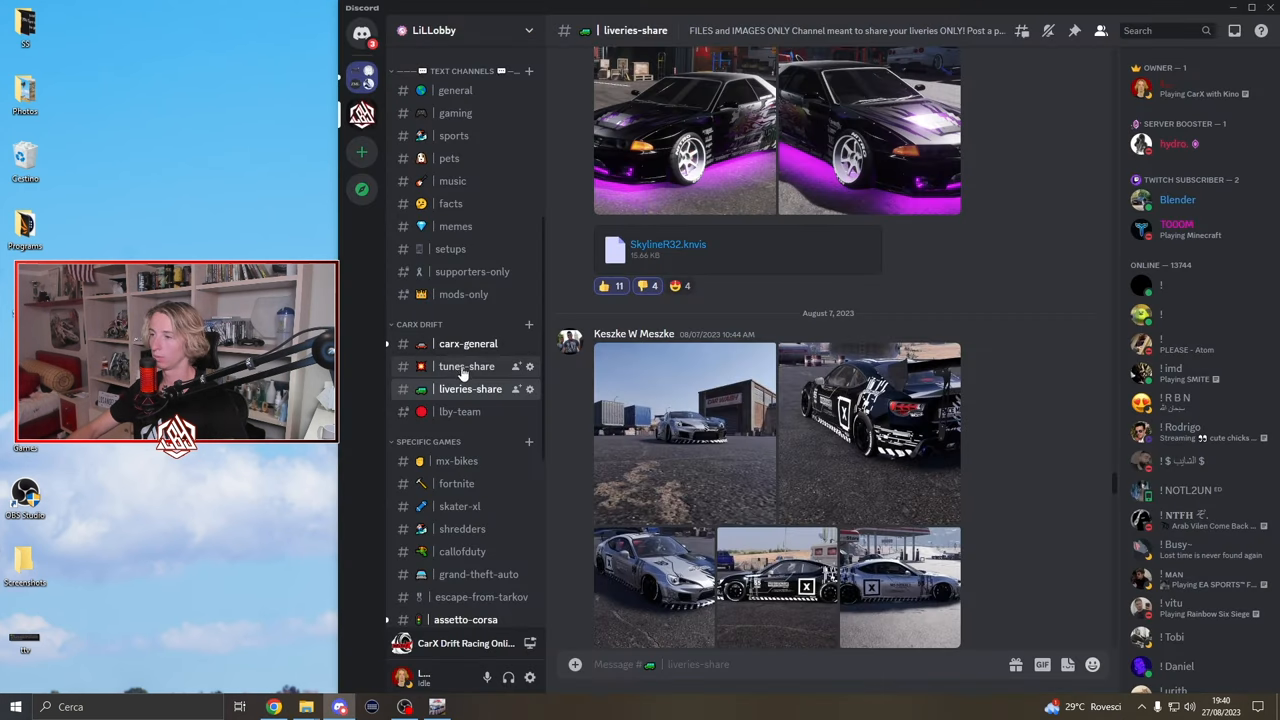
left_click(466, 366)
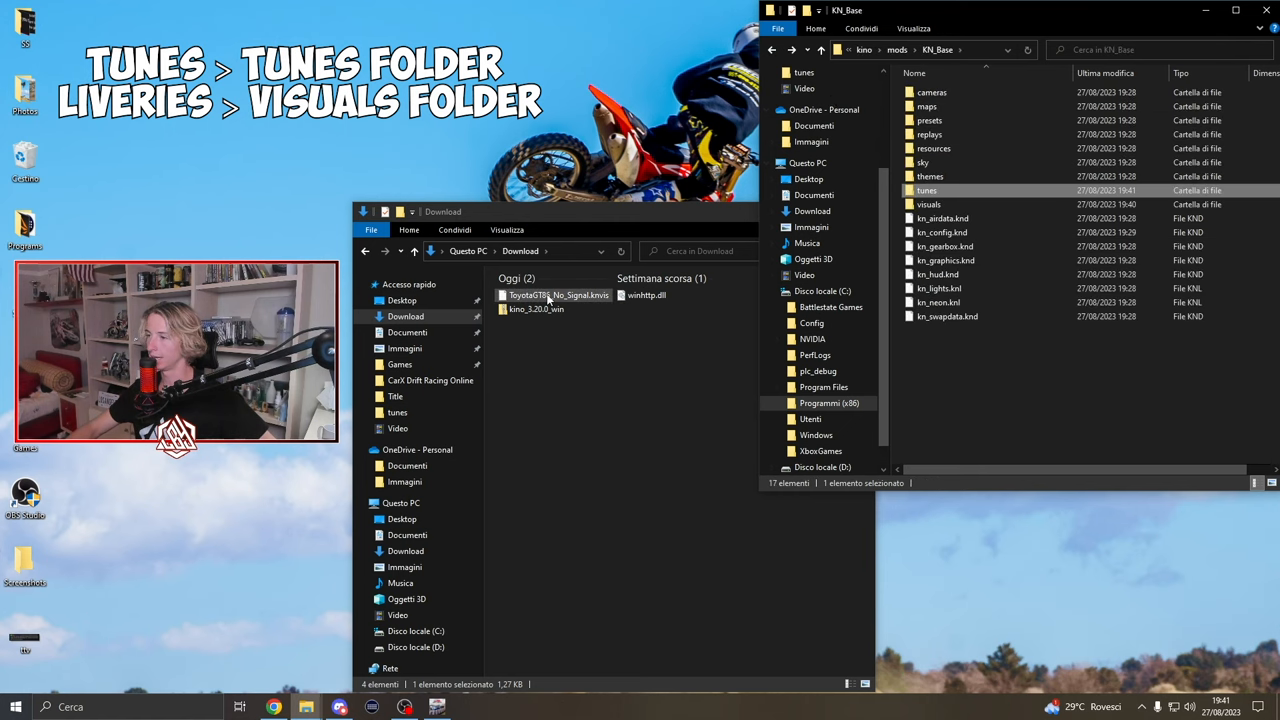
Select ToyotaGT86_No_Signal.knvis in Downloads to place it in KN_Base\visuals.
left_click(929, 204)
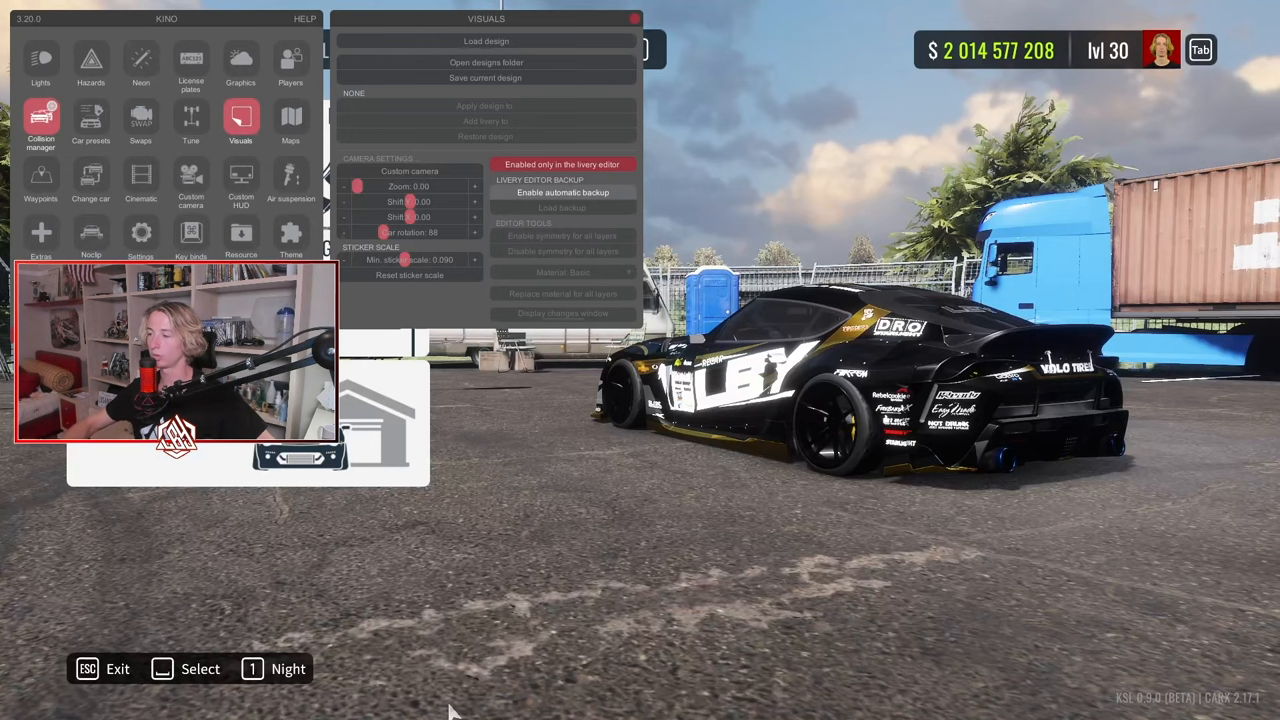
Load the No Signal design and add it as a livery to the Toyota GT86.
left_click(486, 41)
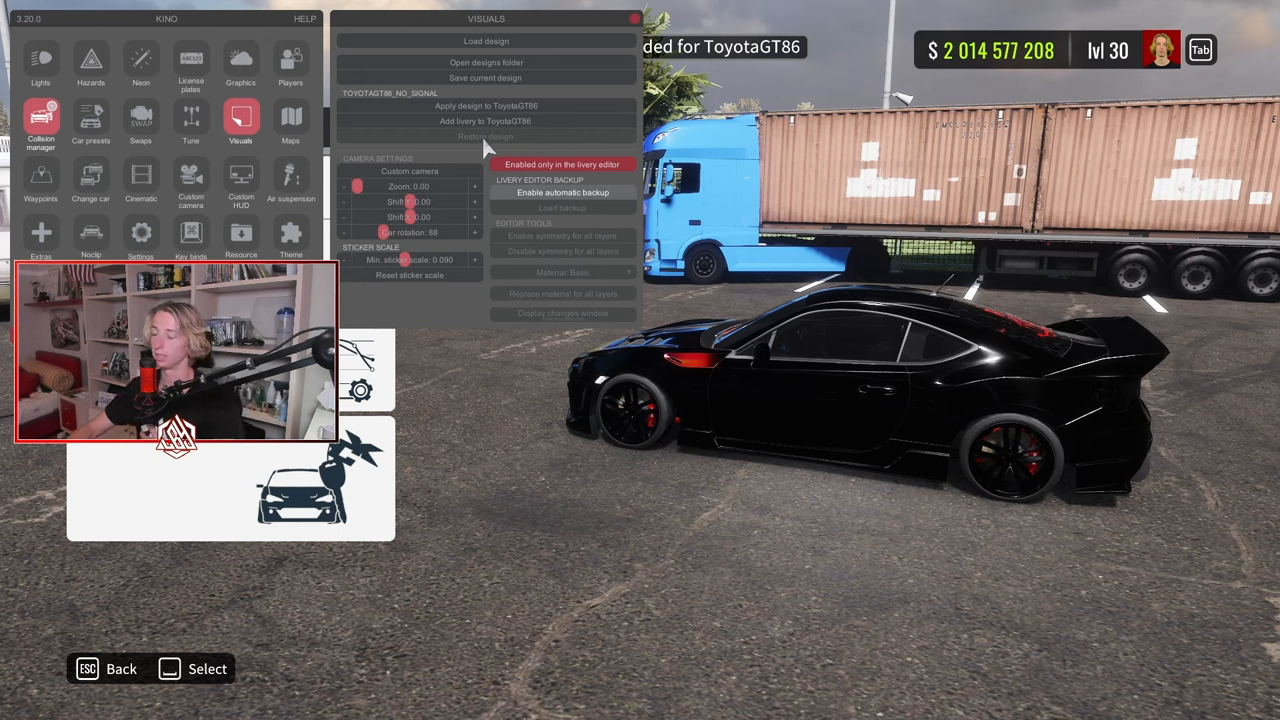
left_click(485, 121)
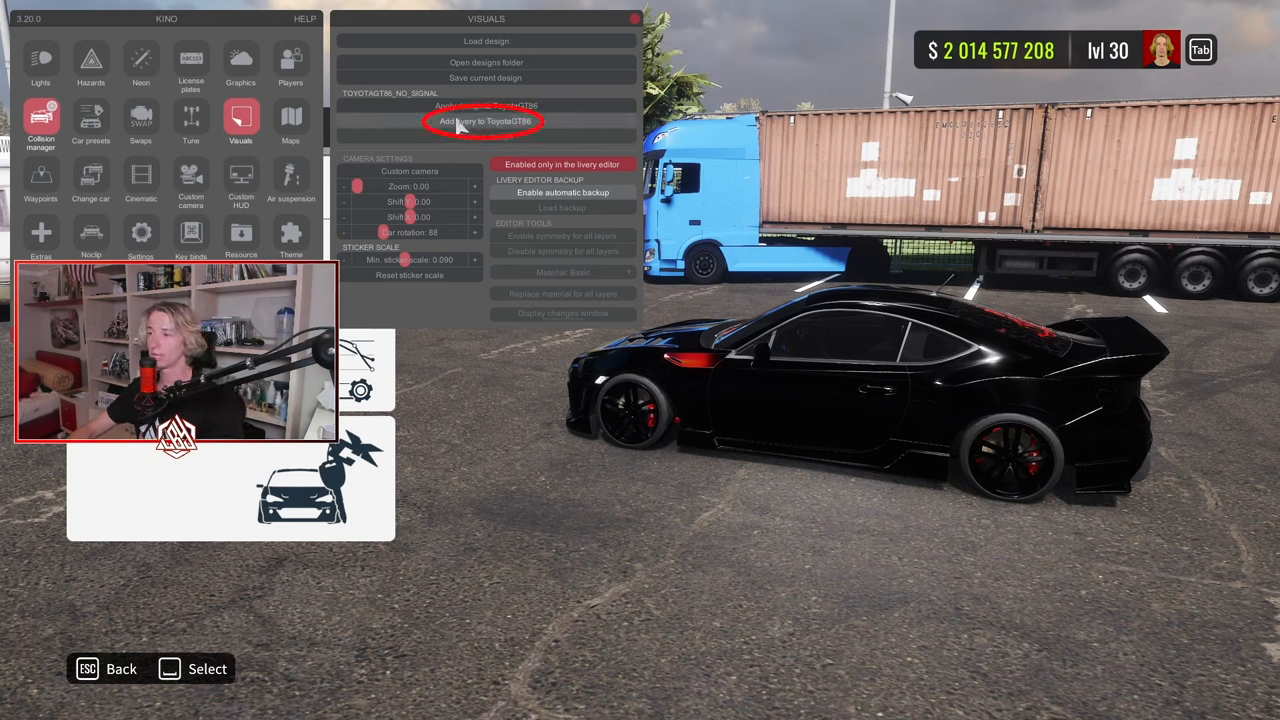
left_click(485, 121)
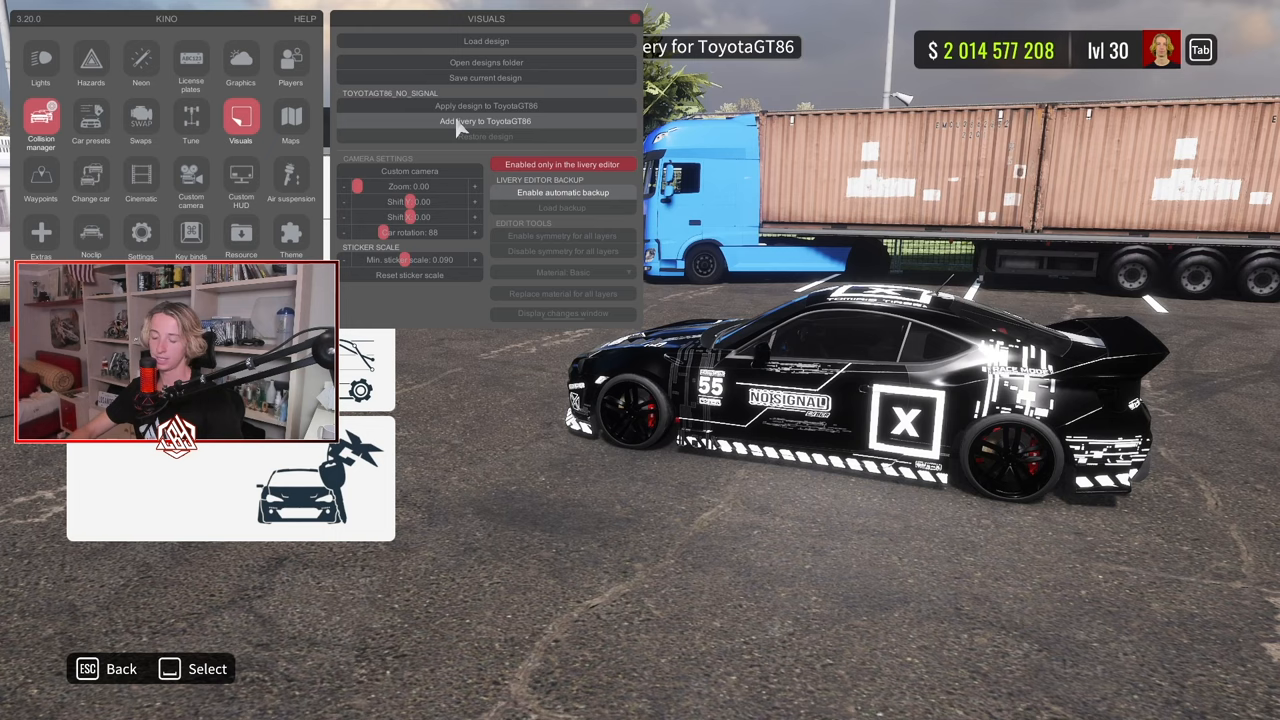
left_click(486, 121)
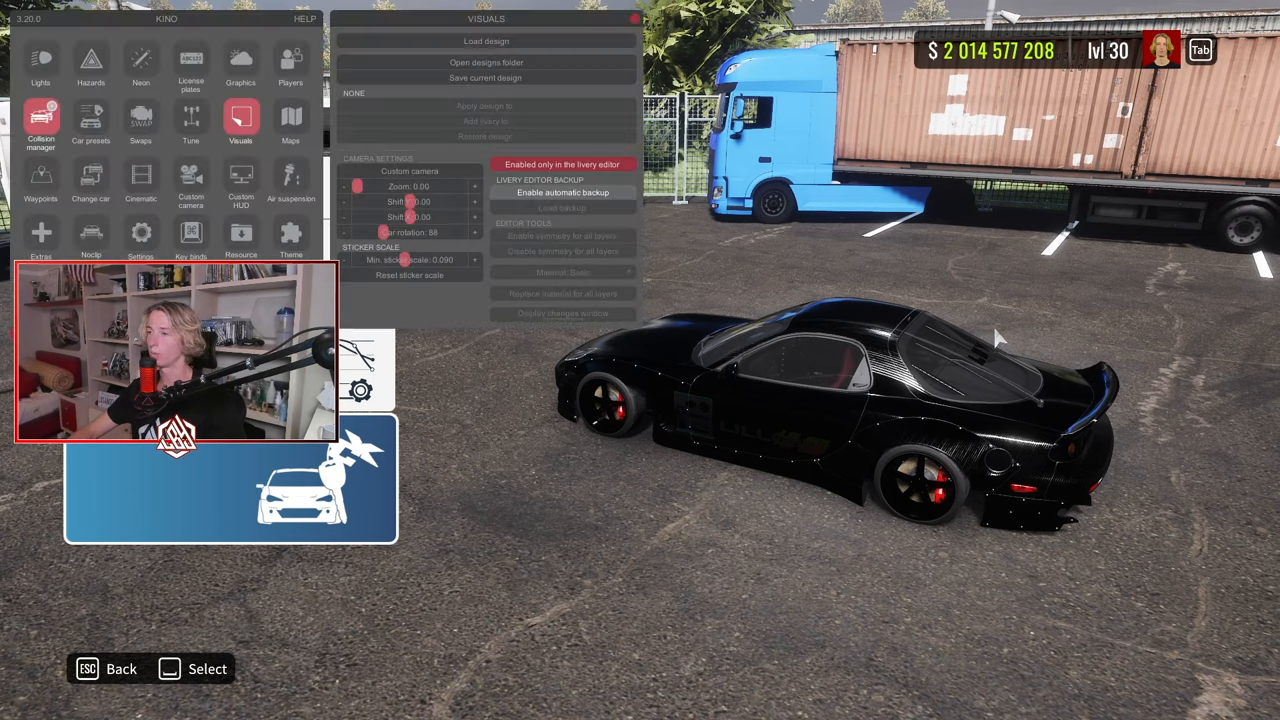
In Kino's Tune panel, load the RX-7's saved tune rx7_LBY.knd.
left_click(190, 123)
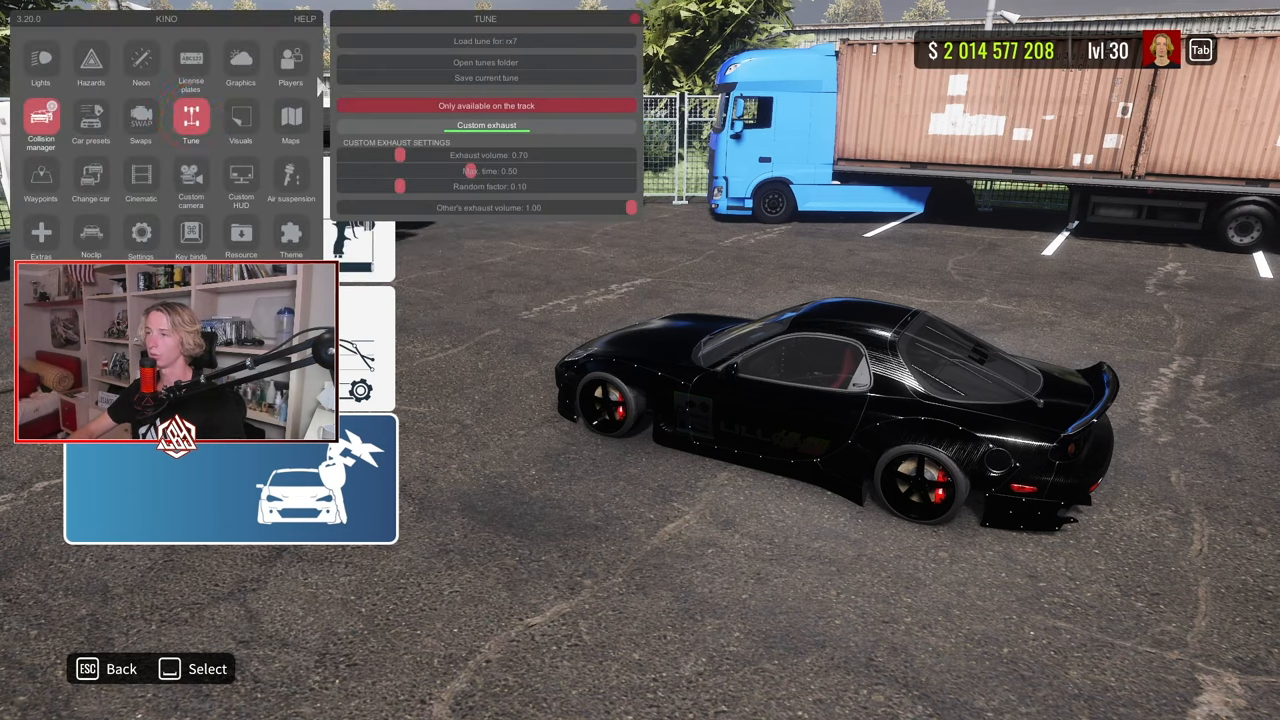
left_click(486, 41)
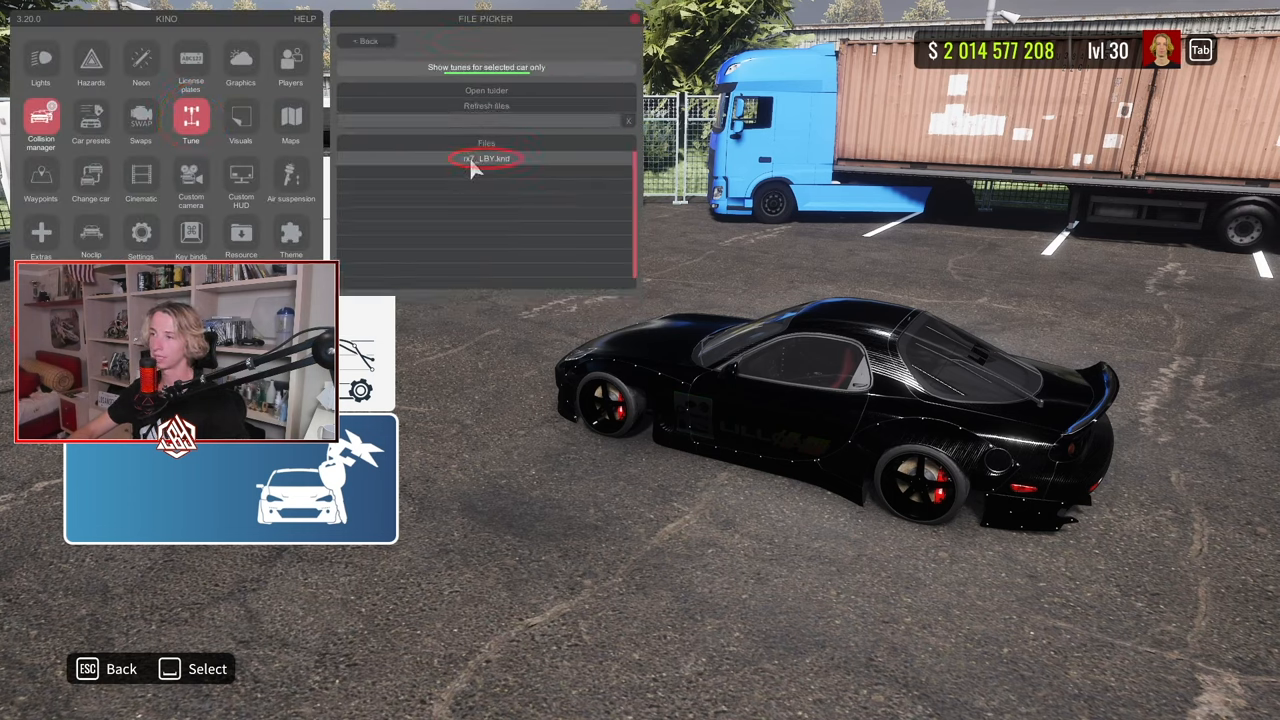
left_click(489, 158)
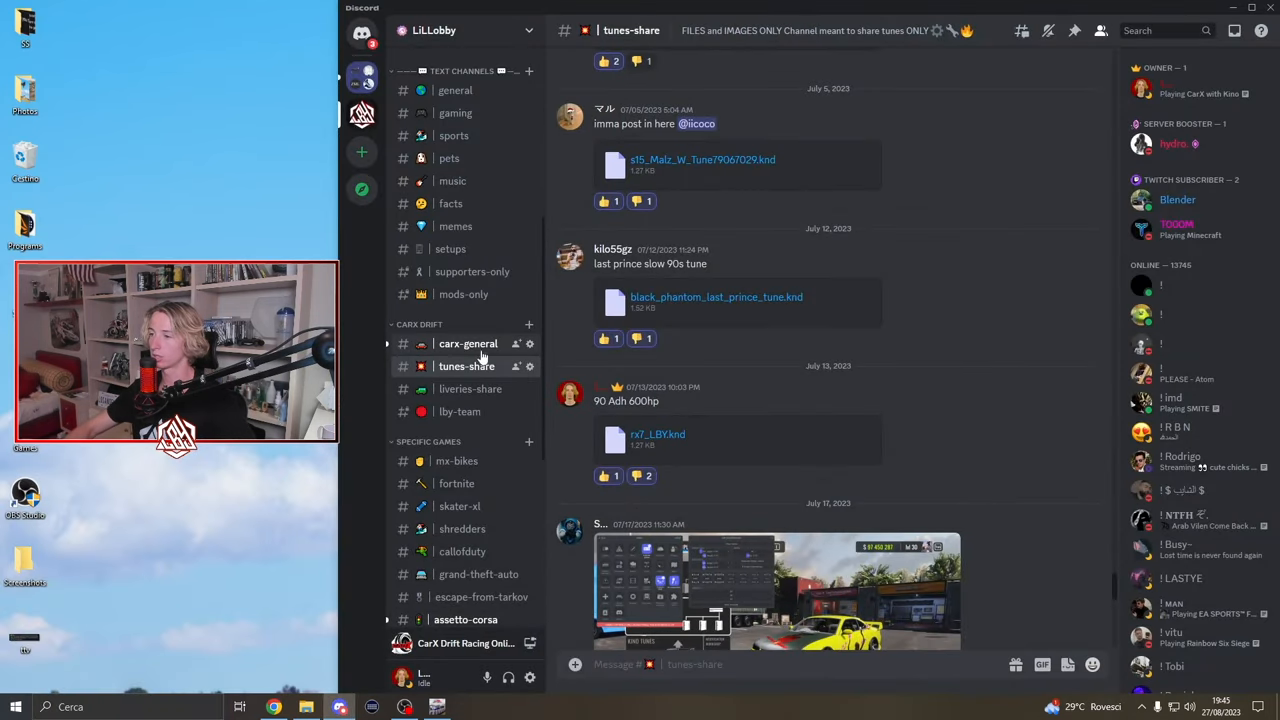
Download the Lookout_Point map archive from #carx-general's pinned messages, accepting the warning.
left_click(468, 343)
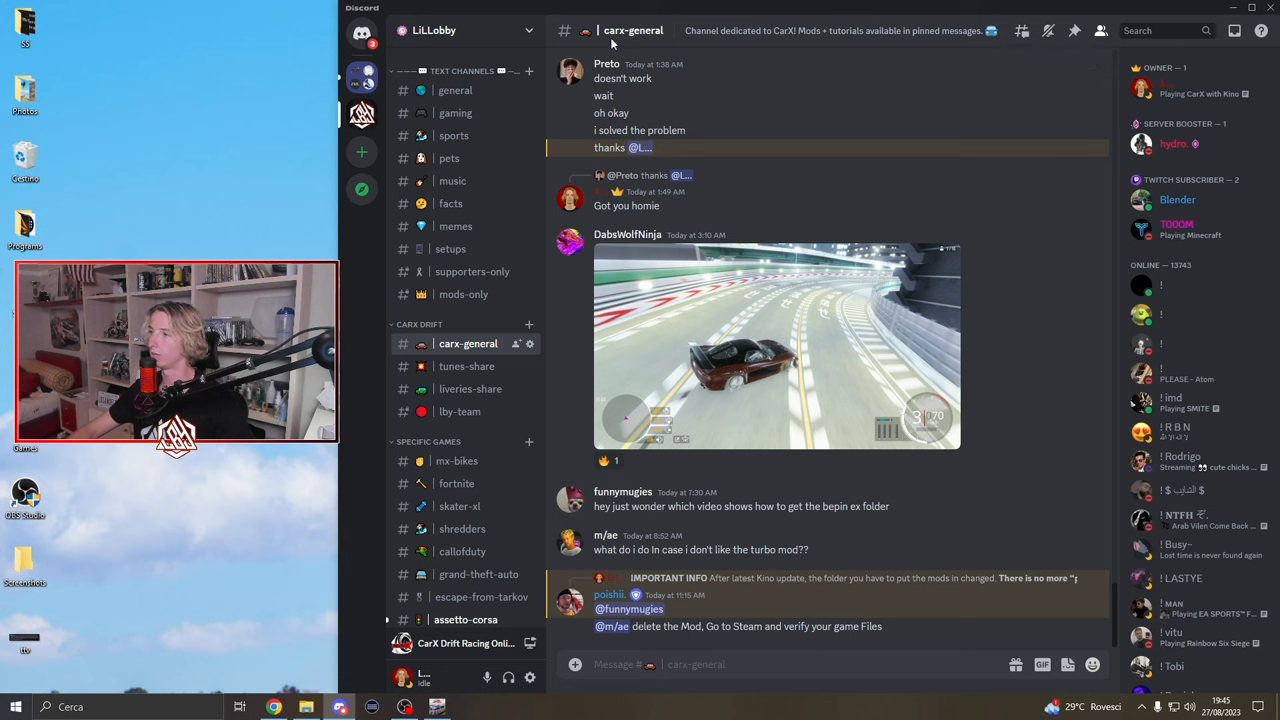
left_click(1075, 30)
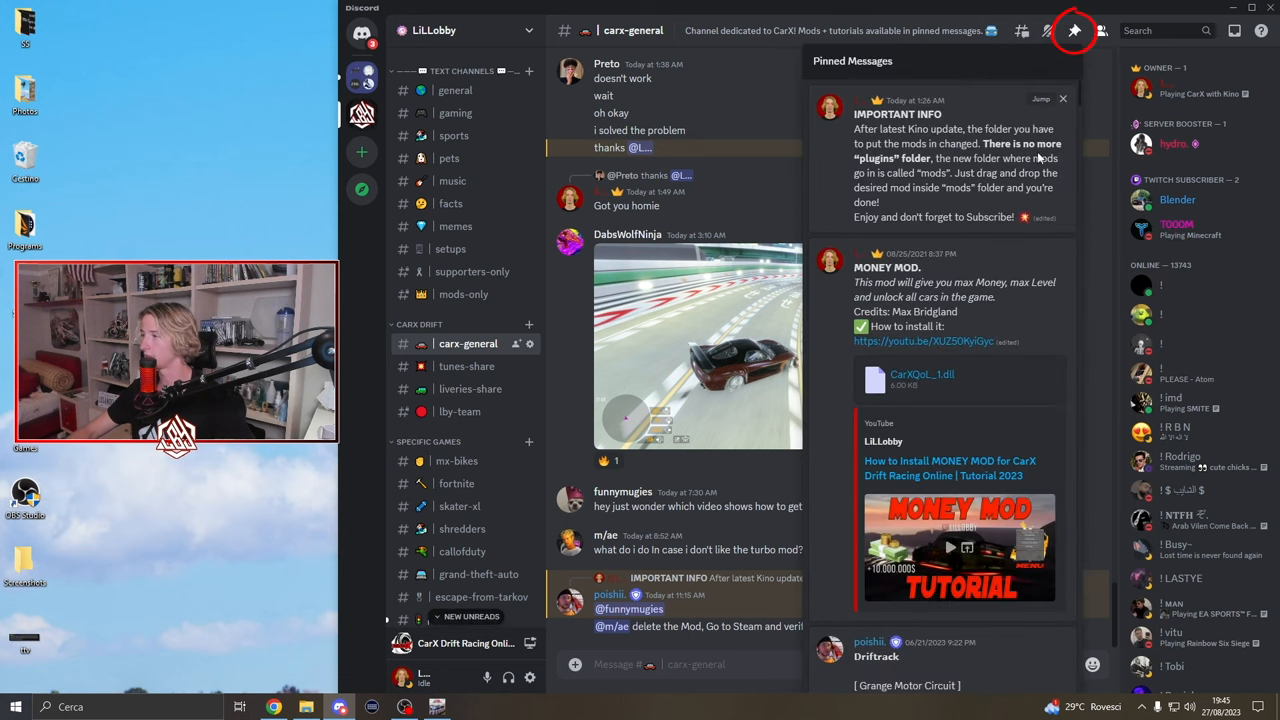
scroll("down", 3)
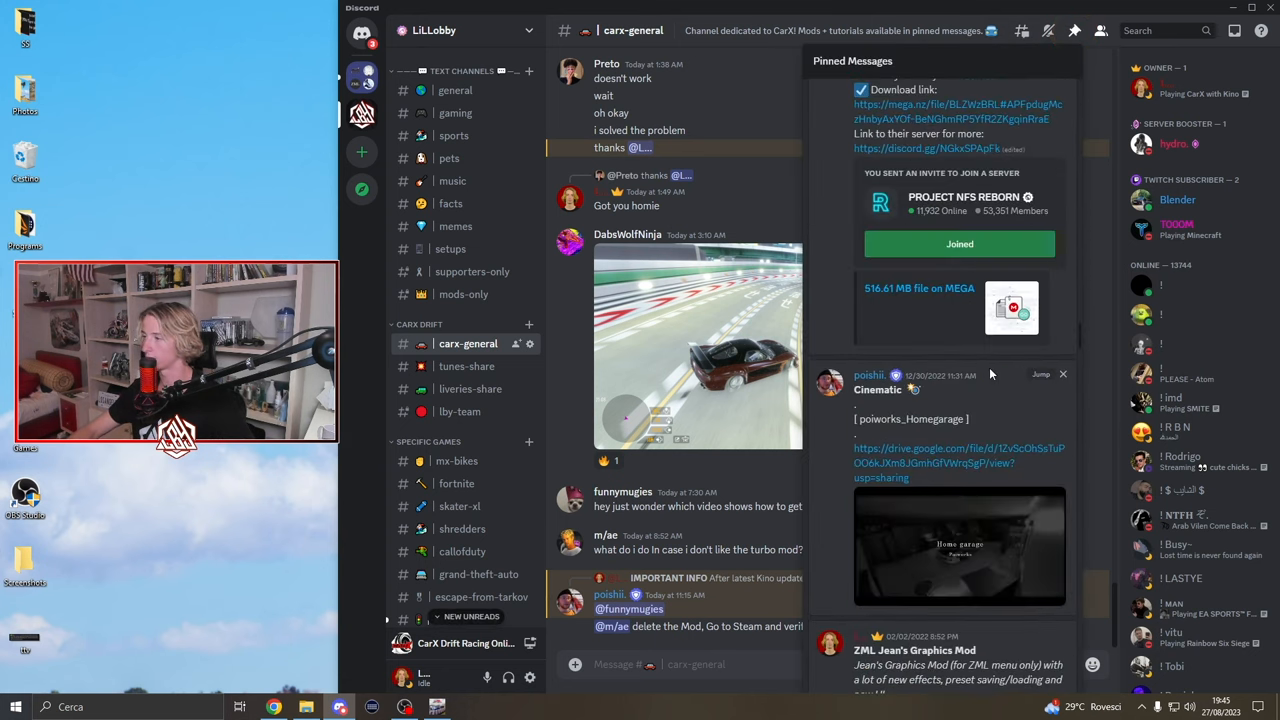
scroll("down", 3)
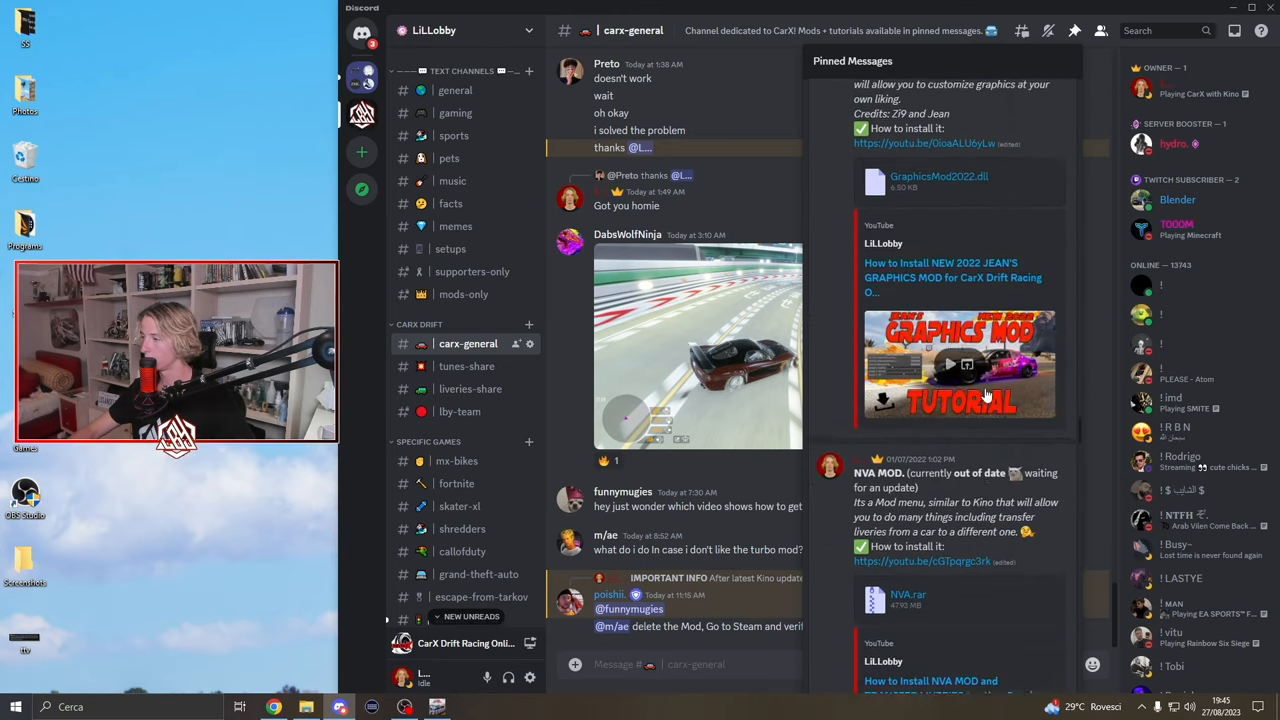
scroll("down", 3)
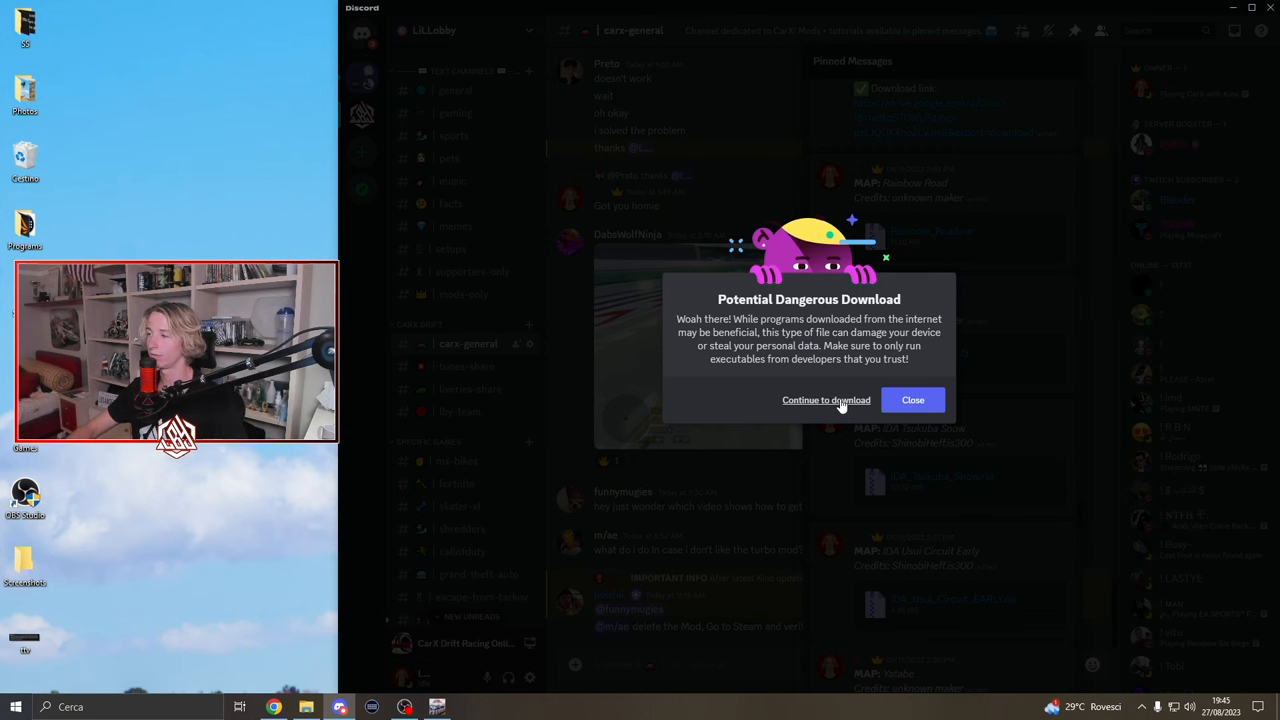
left_click(826, 400)
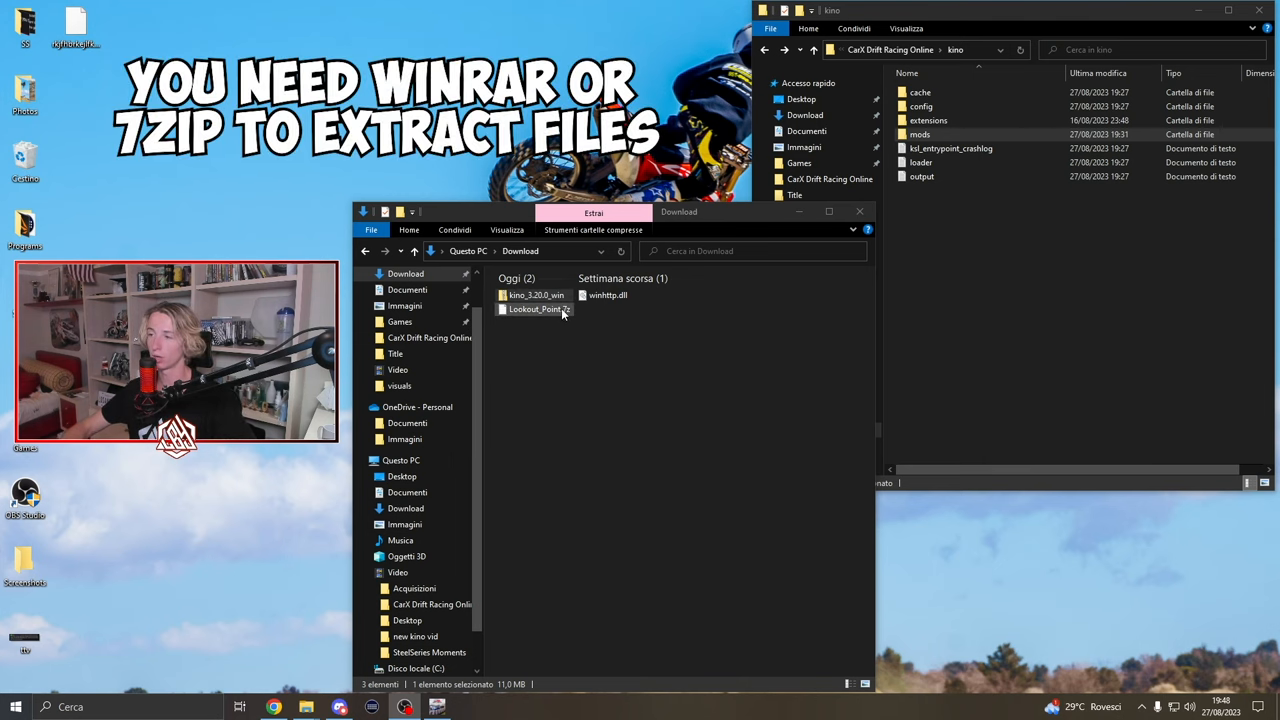
Extract Lookout_Point.7z and move its folder into kino > mods > KN_Base > maps.
right_click(537, 308)
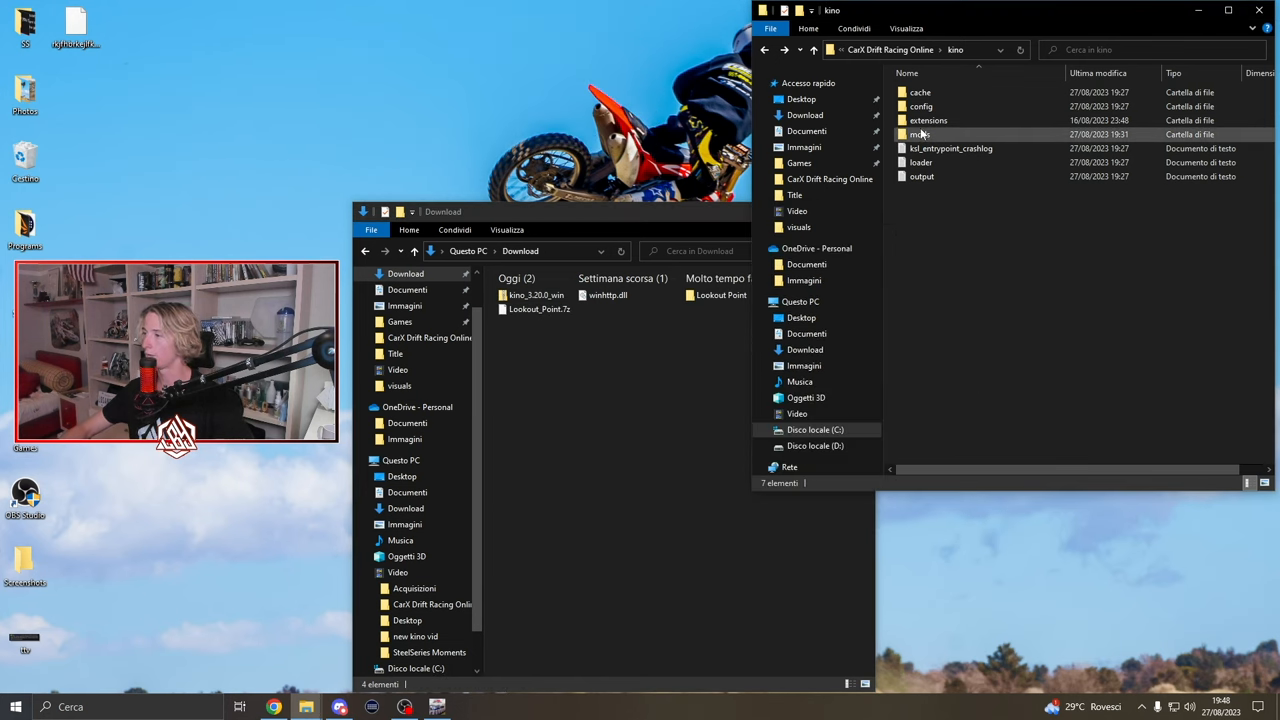
double_click(918, 134)
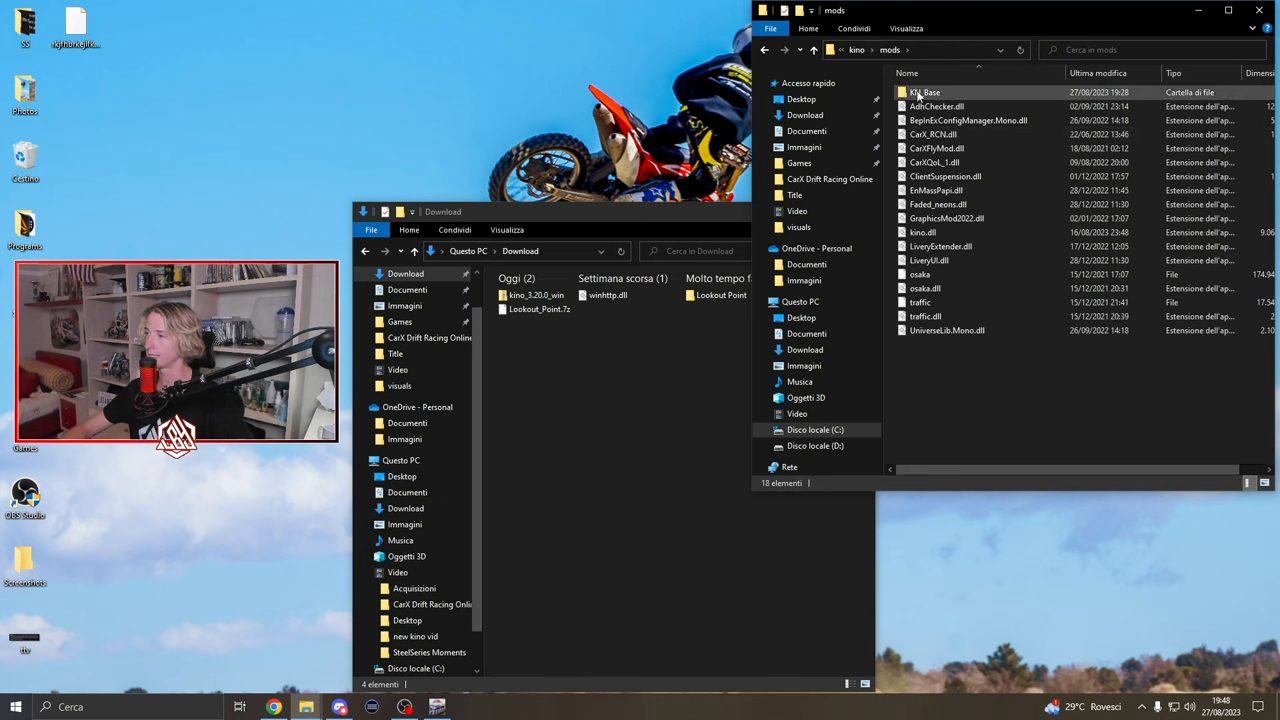
double_click(924, 92)
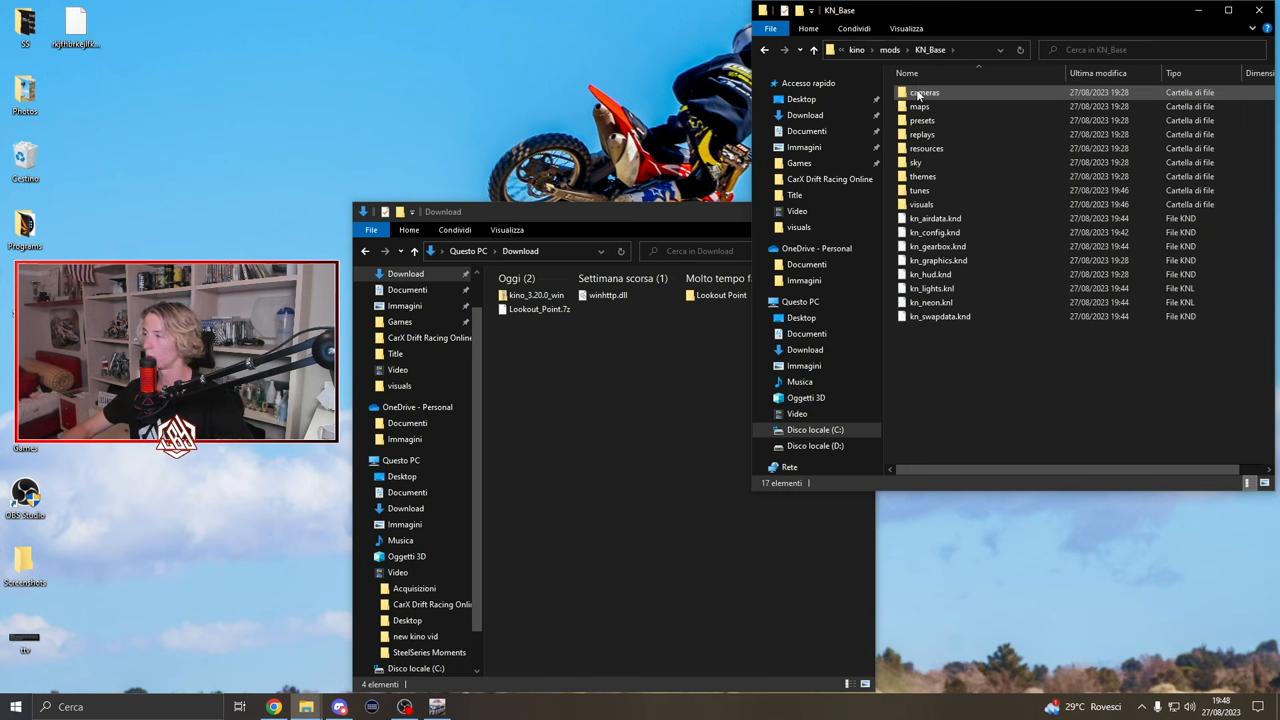
double_click(918, 106)
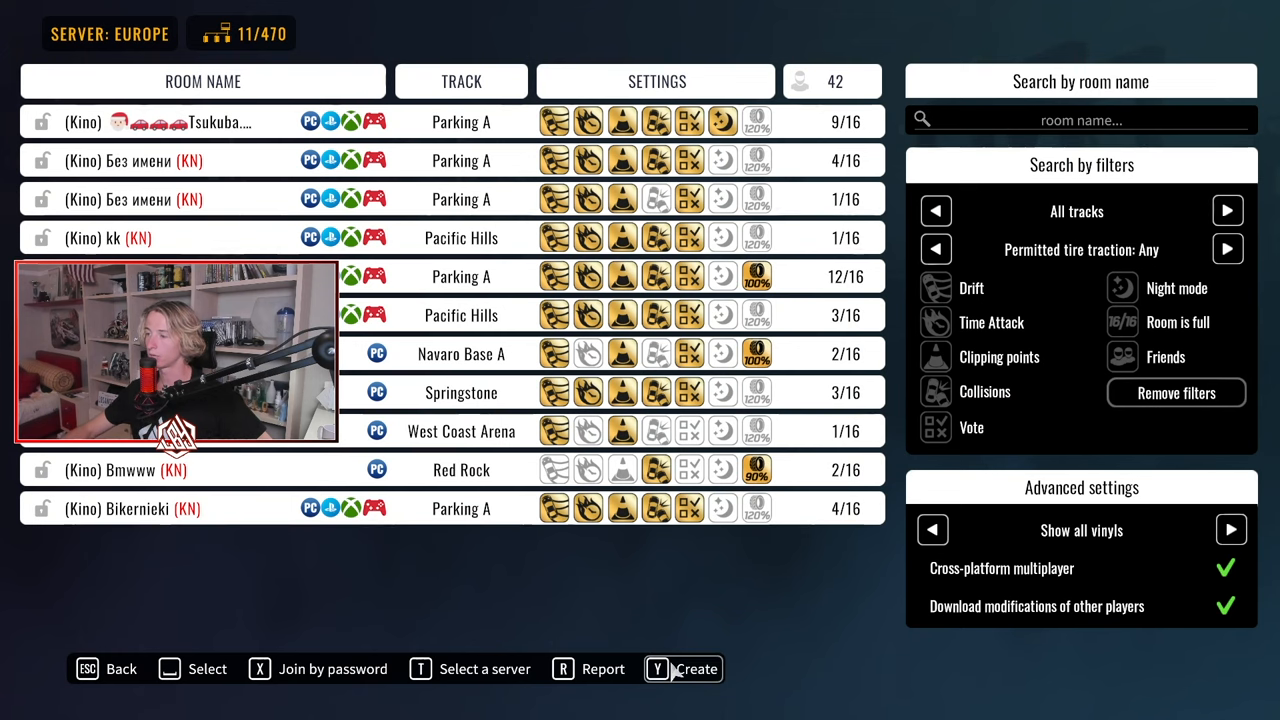
Create a new room and load the Lookout Point map from Kino's Maps panel.
left_click(695, 669)
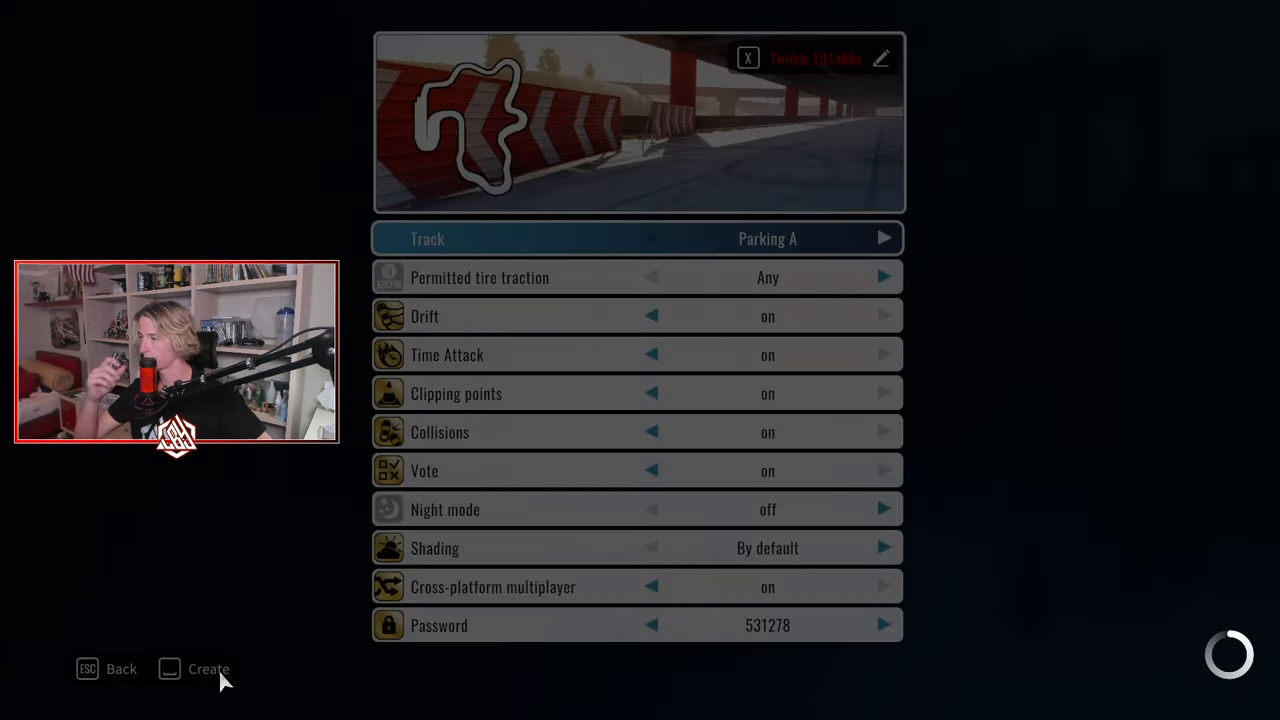
left_click(208, 668)
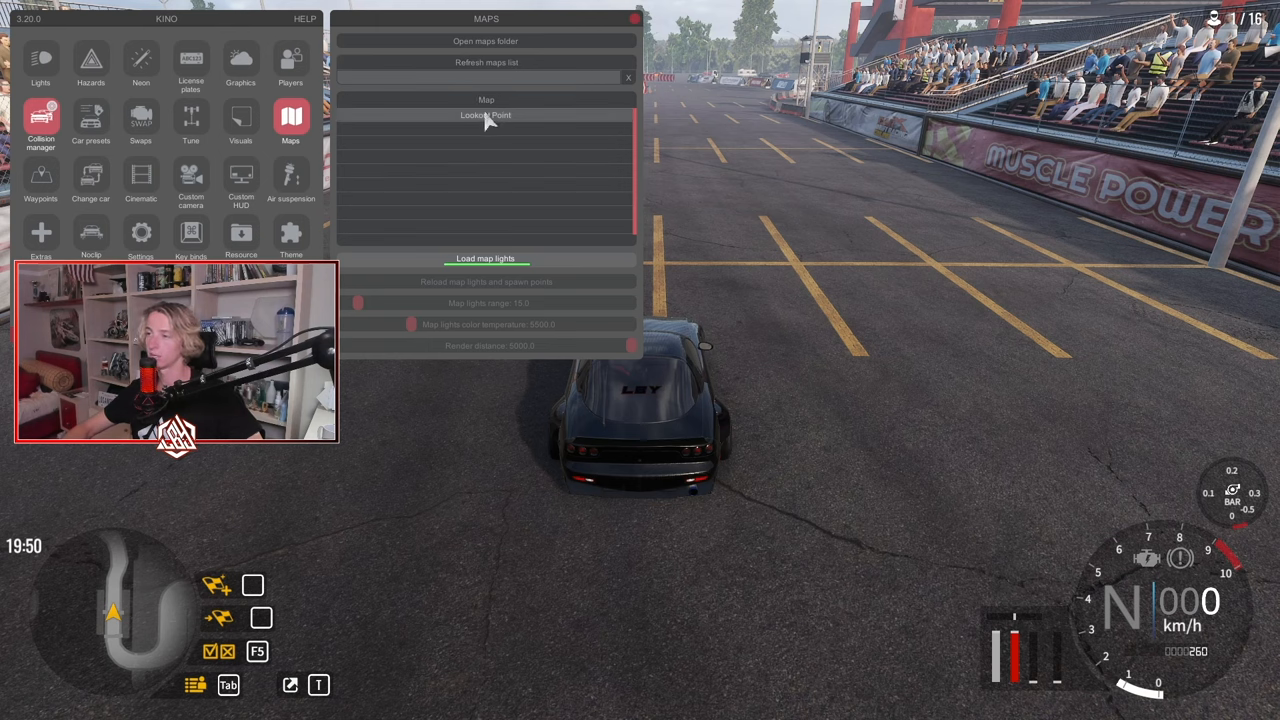
left_click(486, 121)
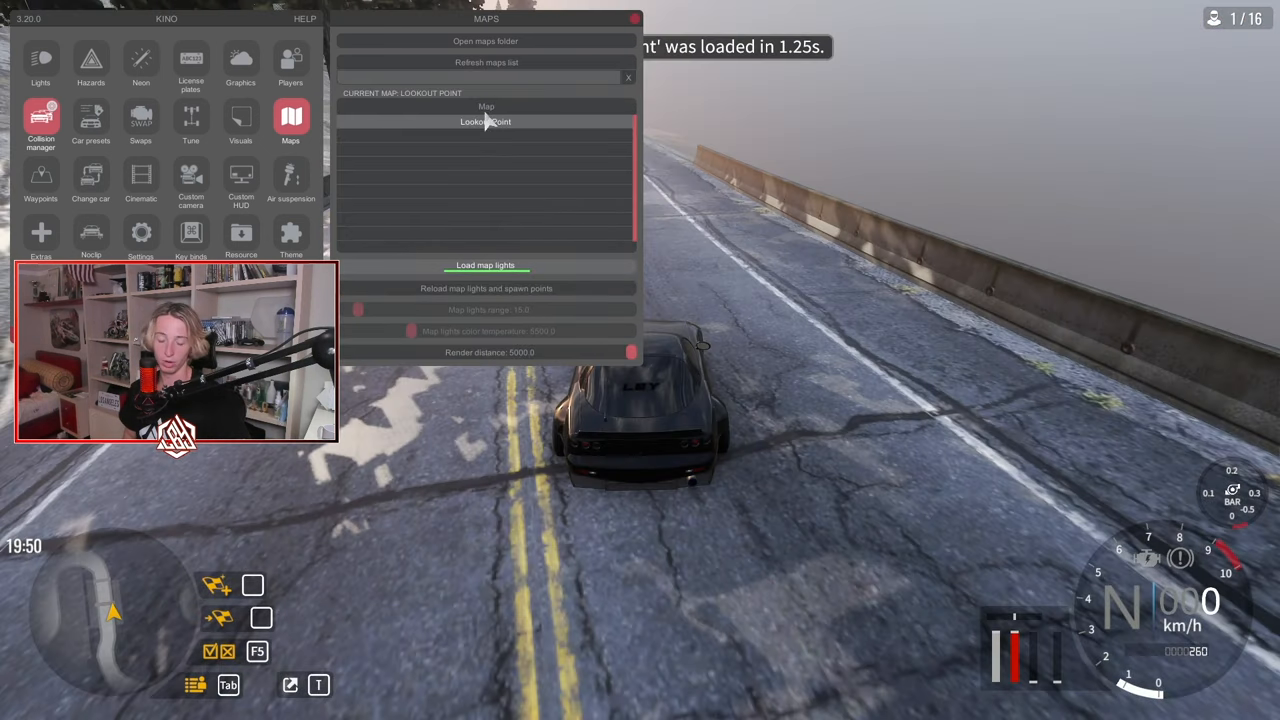